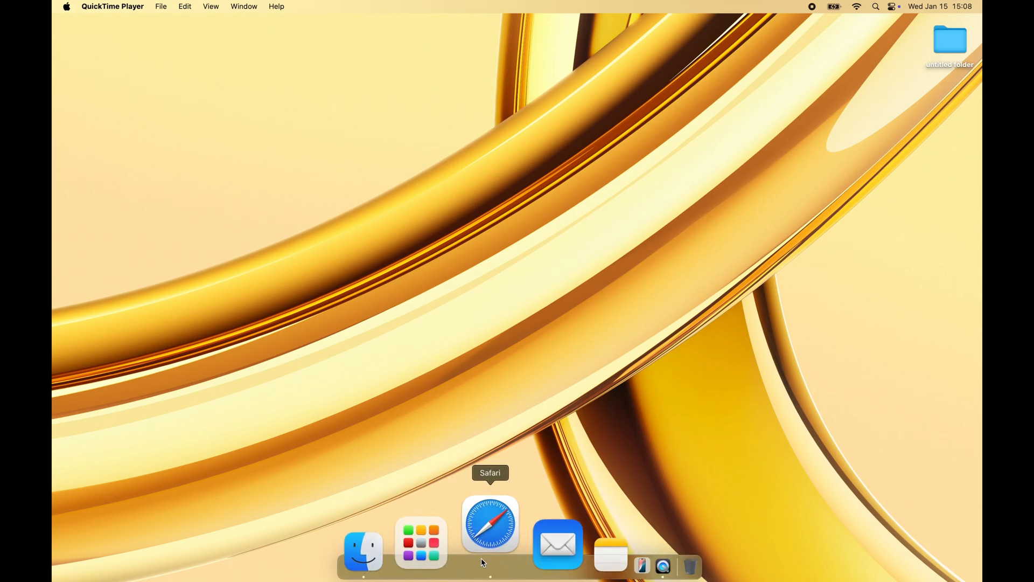
Launch Safari and search the web for 'dbeaver'.
left_click(489, 524)
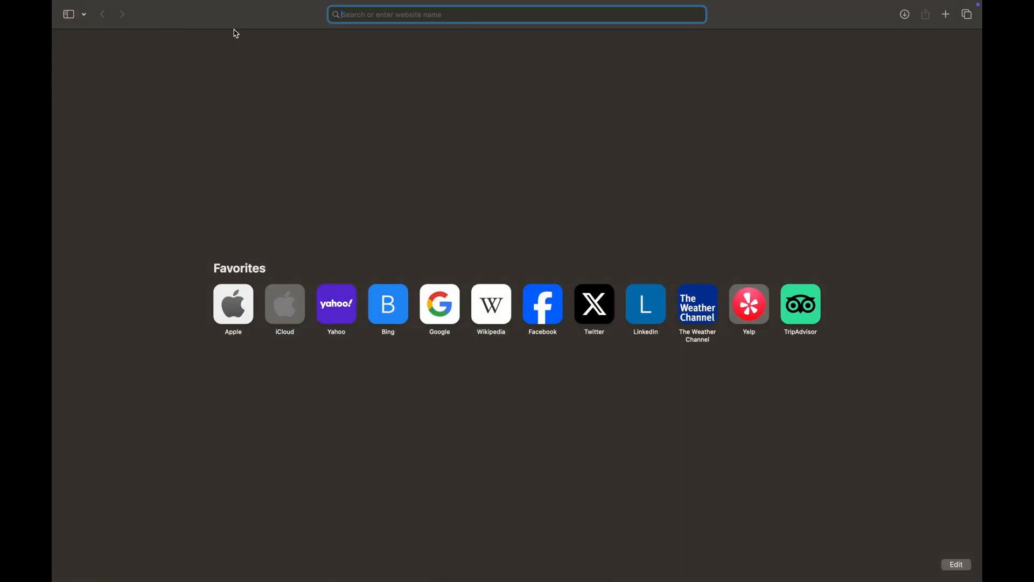
type("dbeaver")
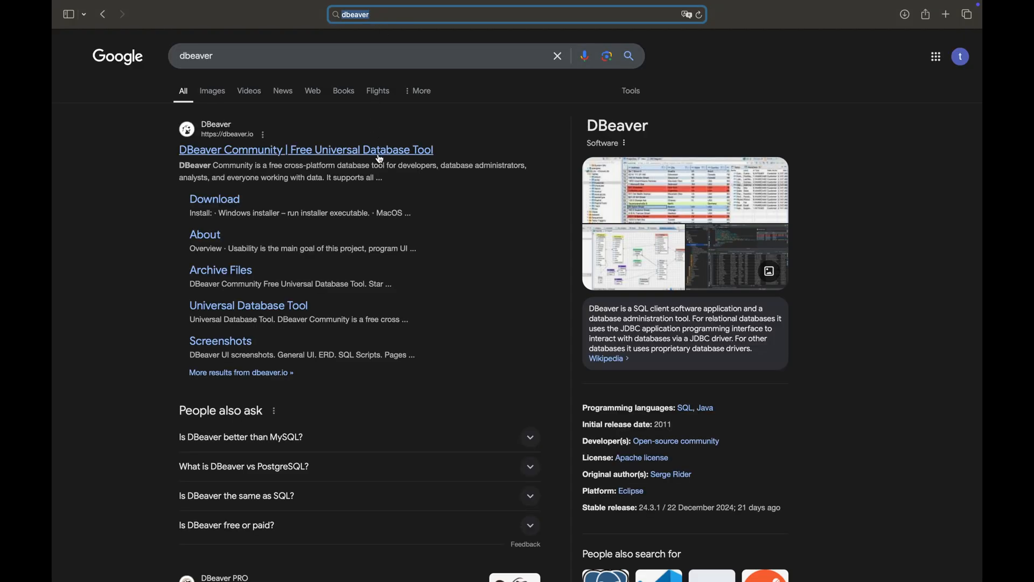
From the DBeaver Community site, download the MacOS for Intel (dmg) 24.3.2 installer.
left_click(305, 149)
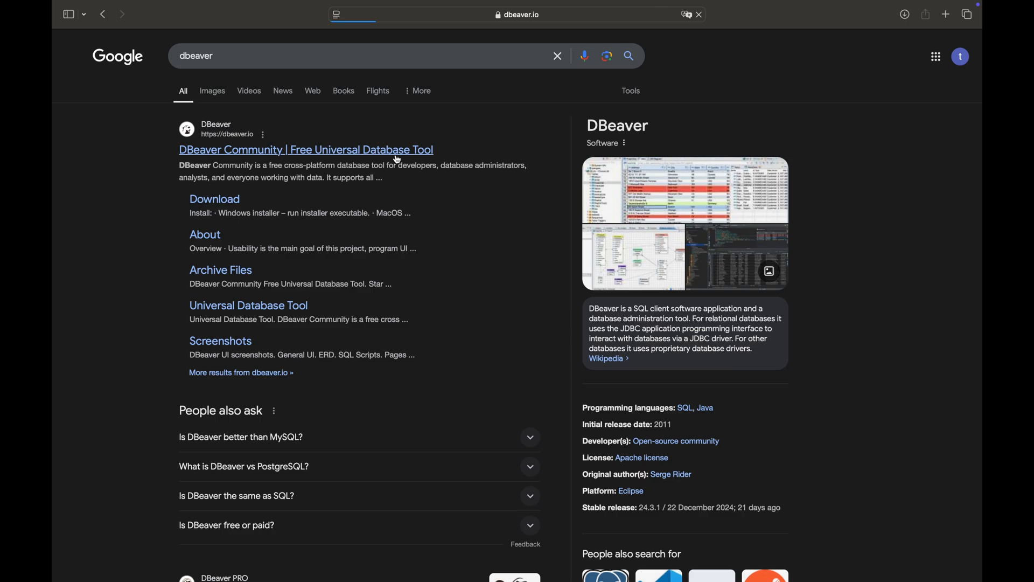
left_click(306, 148)
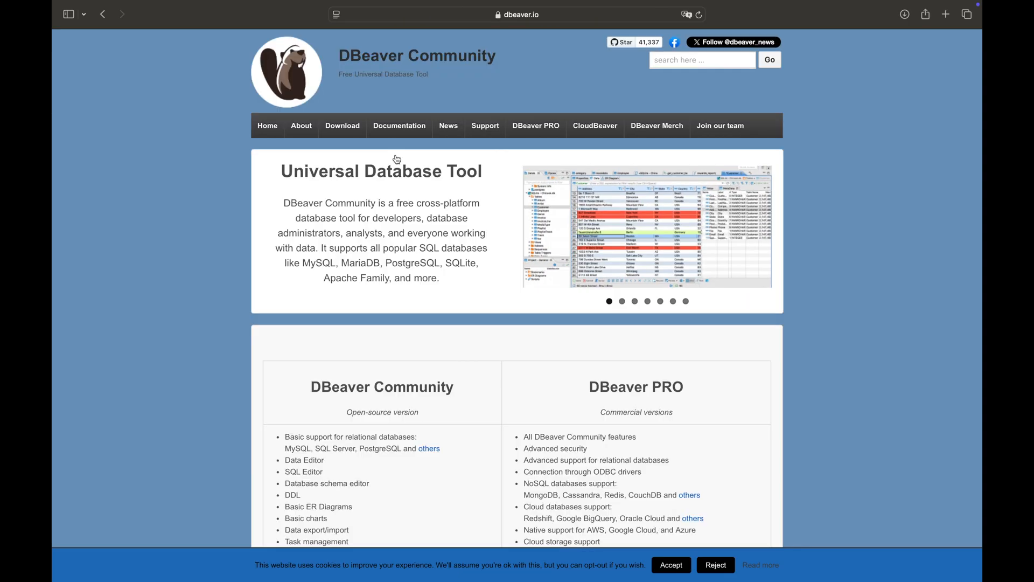
mouse_move(326, 141)
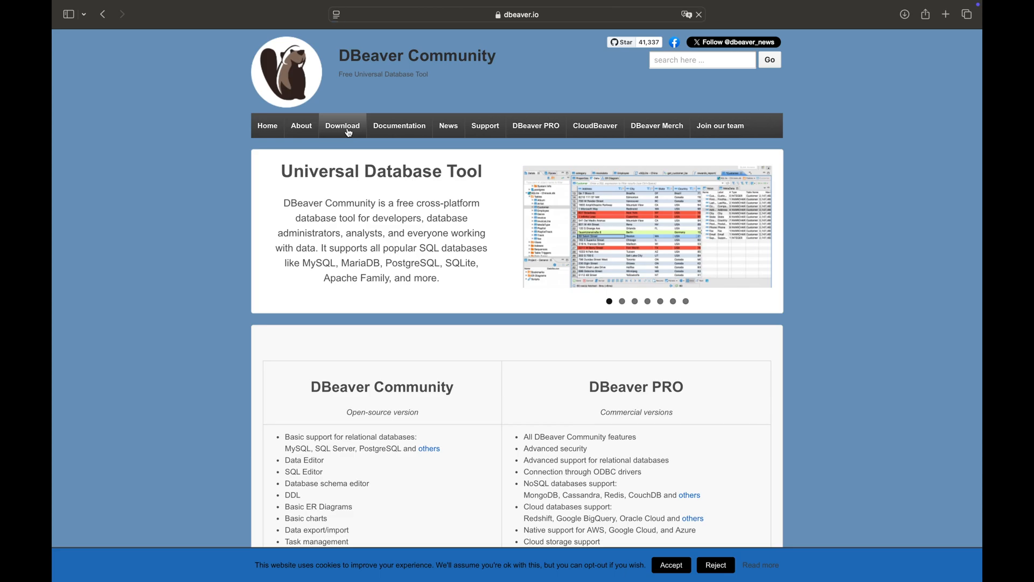
left_click(342, 125)
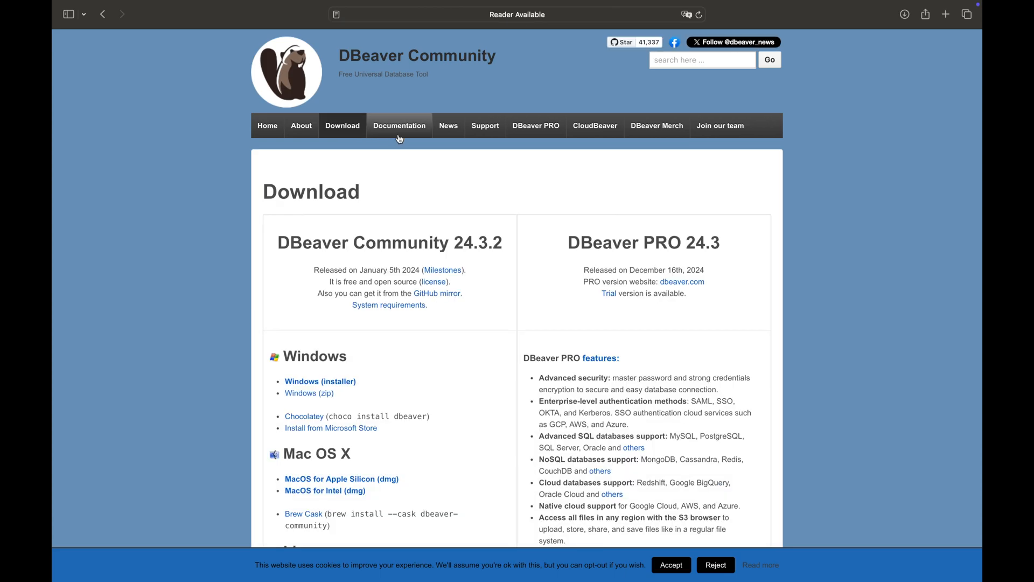
scroll("down", 3)
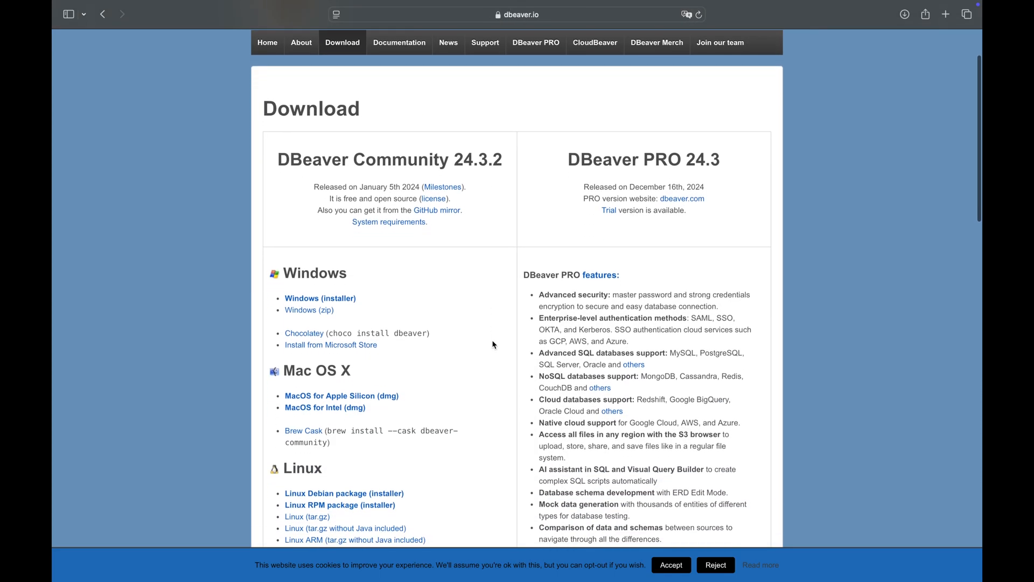
scroll("down", 3)
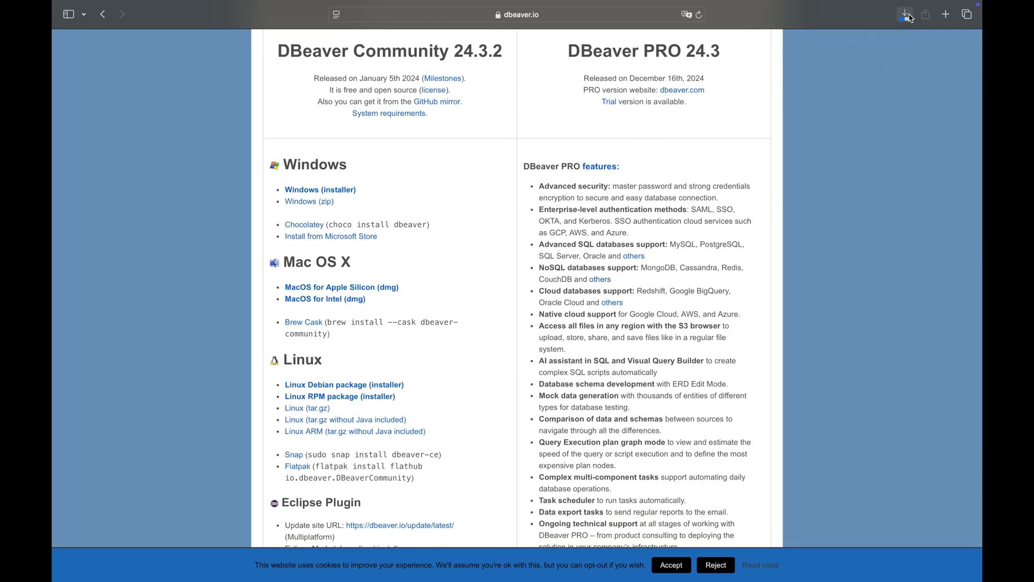
Check the 125.7 MB download in Safari's Downloads popover and clear the list.
left_click(904, 14)
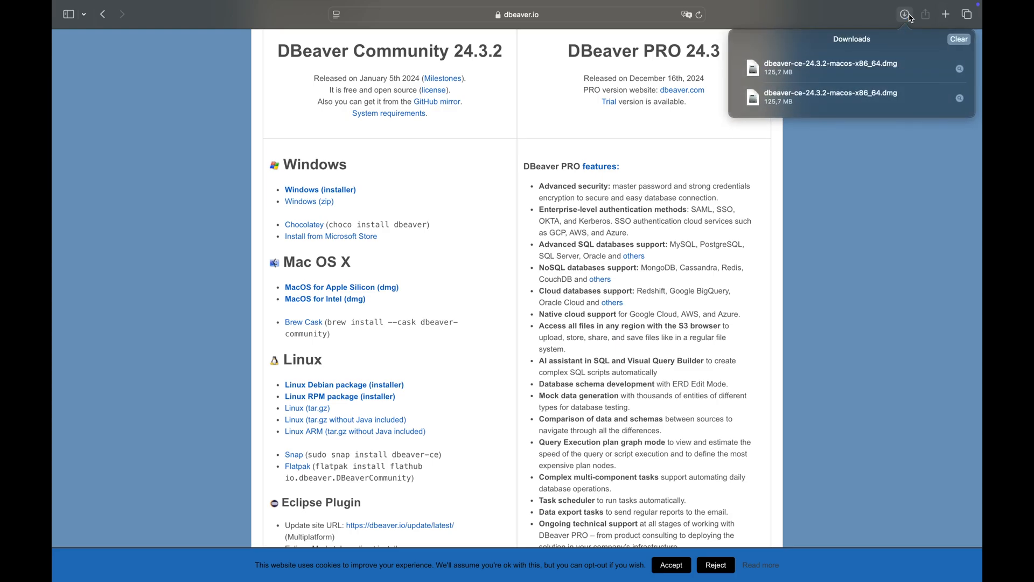
mouse_move(957, 49)
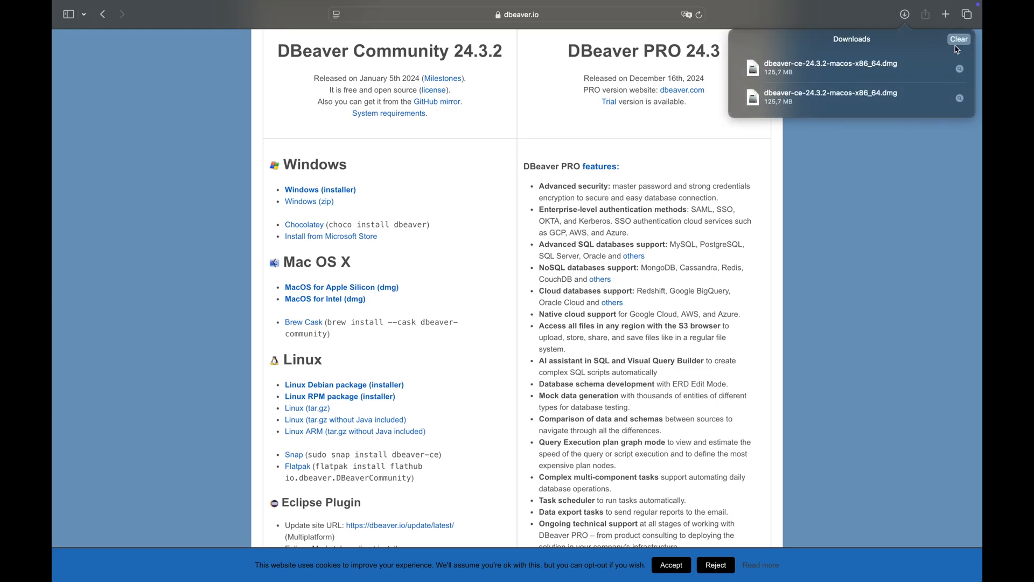
left_click(517, 14)
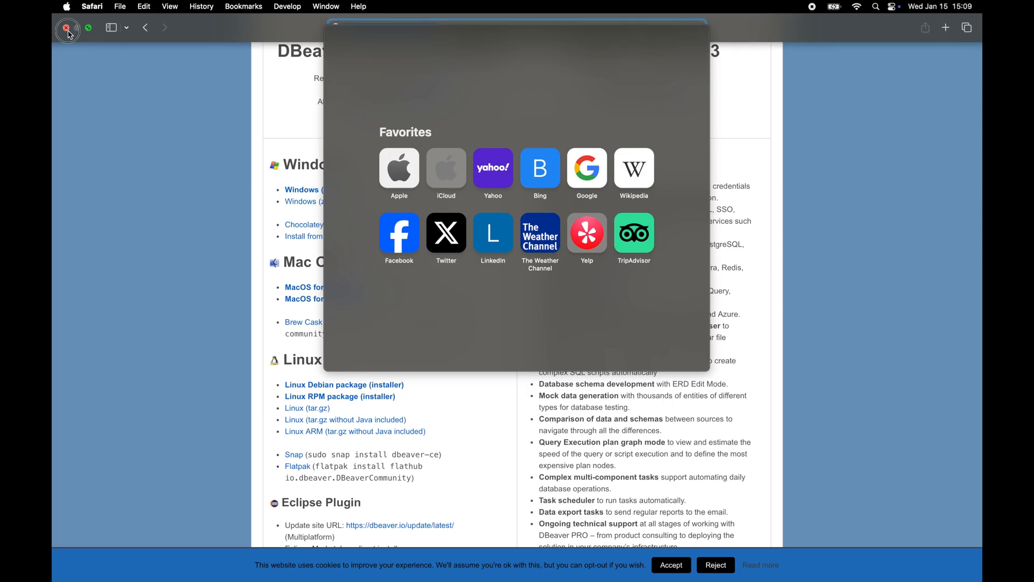
Close Safari and mount dbeaver-ce-24.3.2-macos-x86_64.dmg from the Downloads folder.
left_click(66, 30)
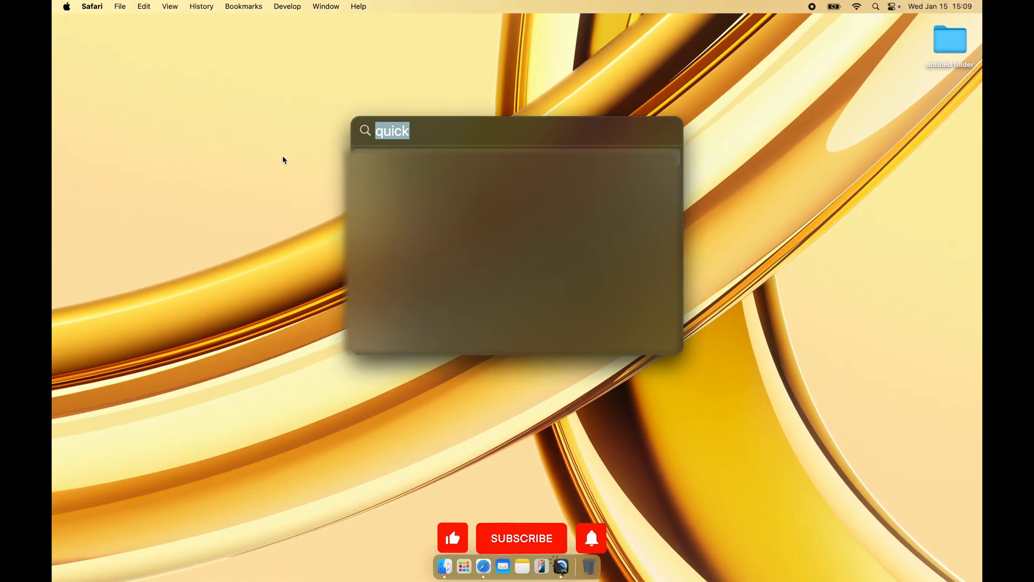
type("downloadSimulator")
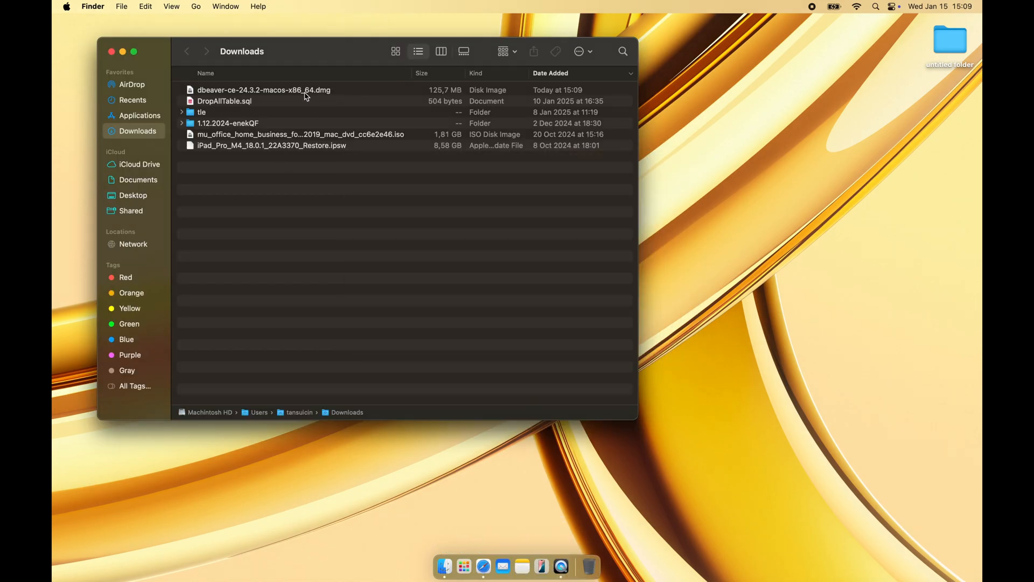
left_click(264, 89)
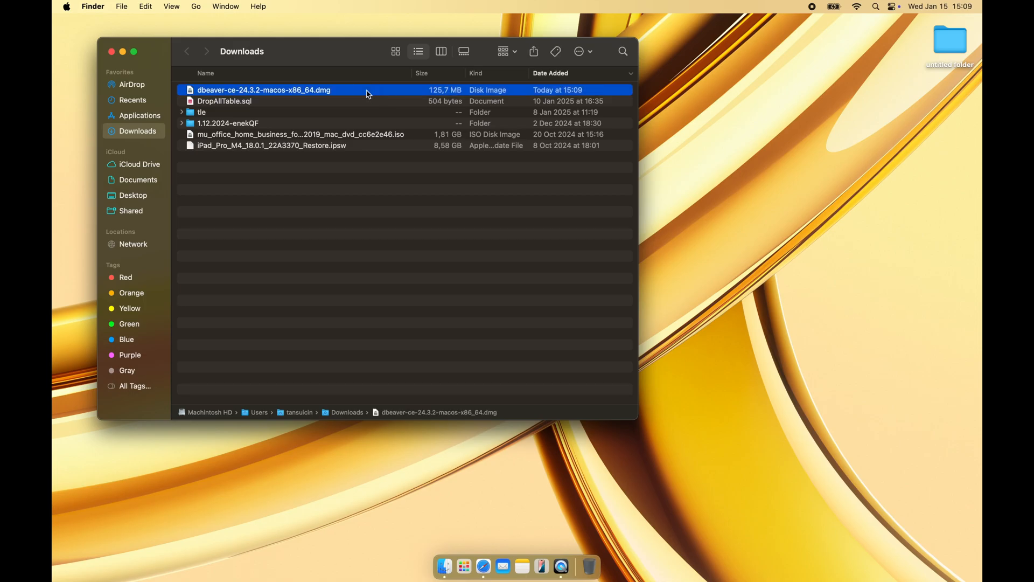
double_click(264, 90)
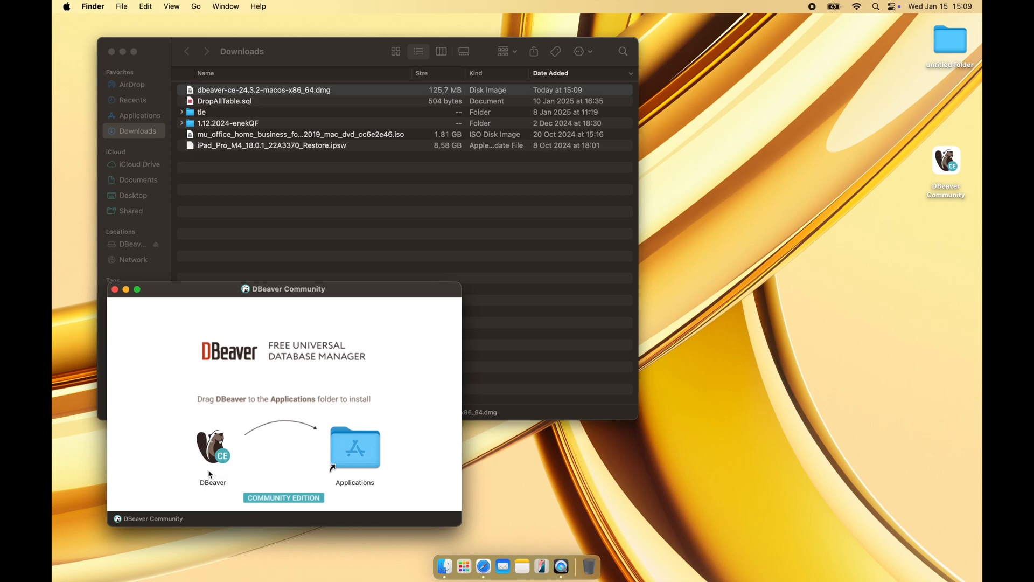
mouse_move(355, 430)
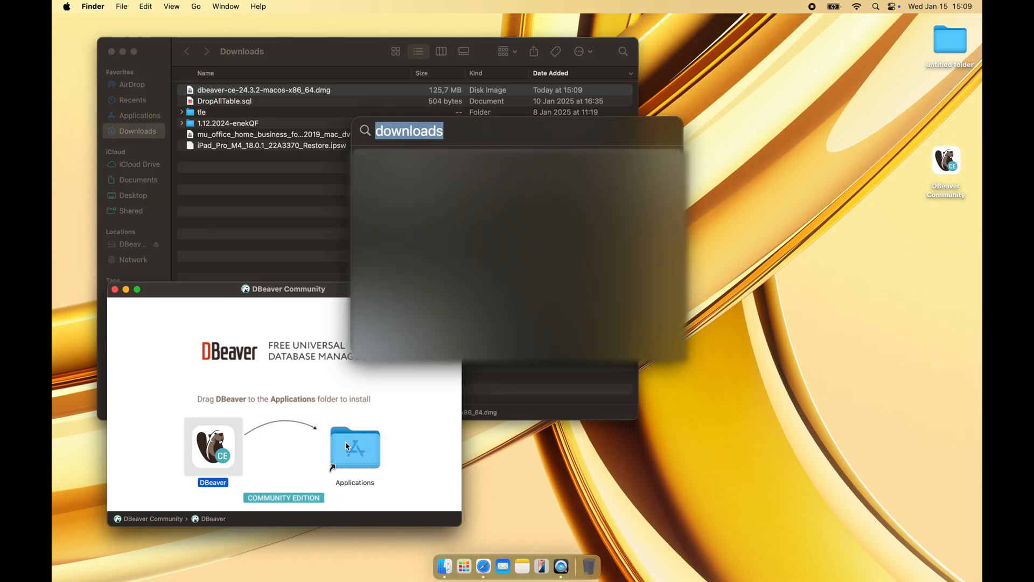
Copy DBeaver to Applications and close the Downloads window.
type("applications")
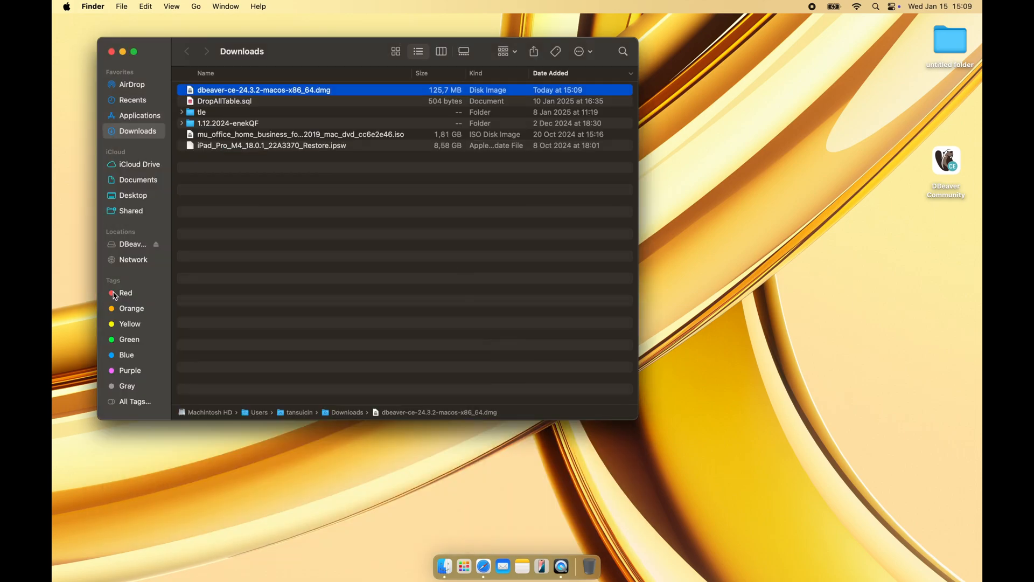
left_click(111, 51)
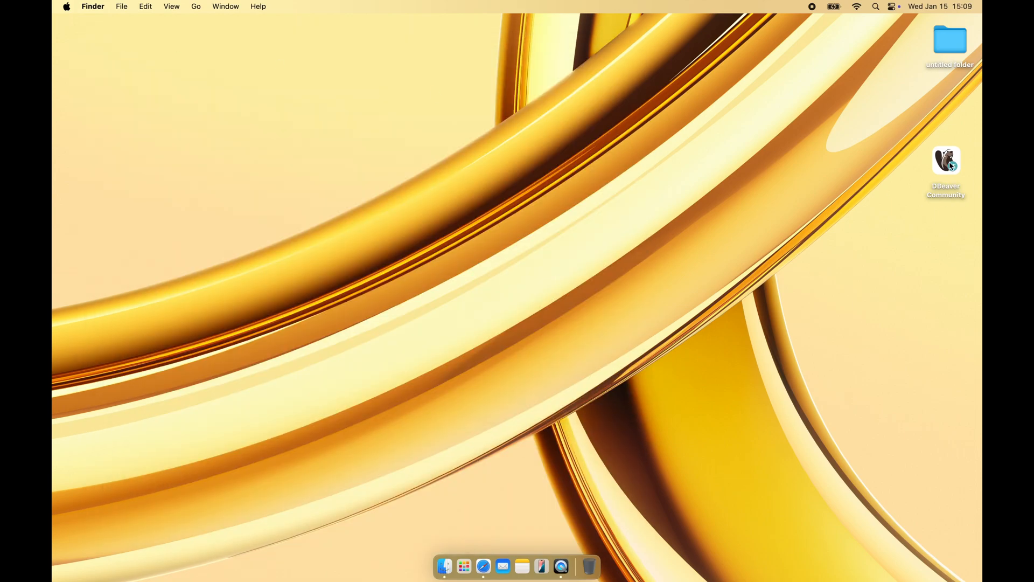
Eject the DBeaver Community volume, launch DBeaver via Spotlight and approve the security prompt.
right_click(946, 161)
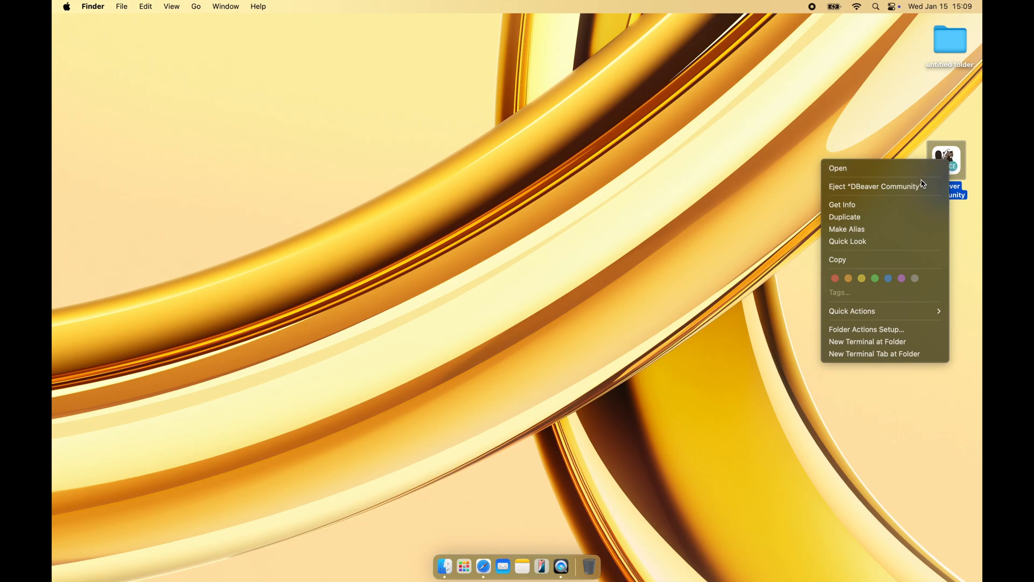
mouse_move(880, 201)
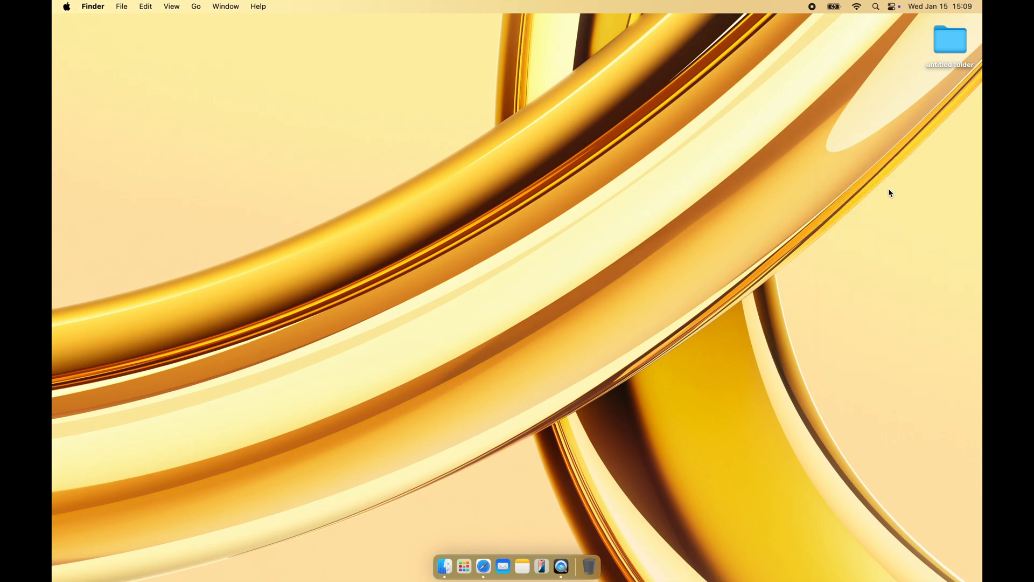
type("dbv")
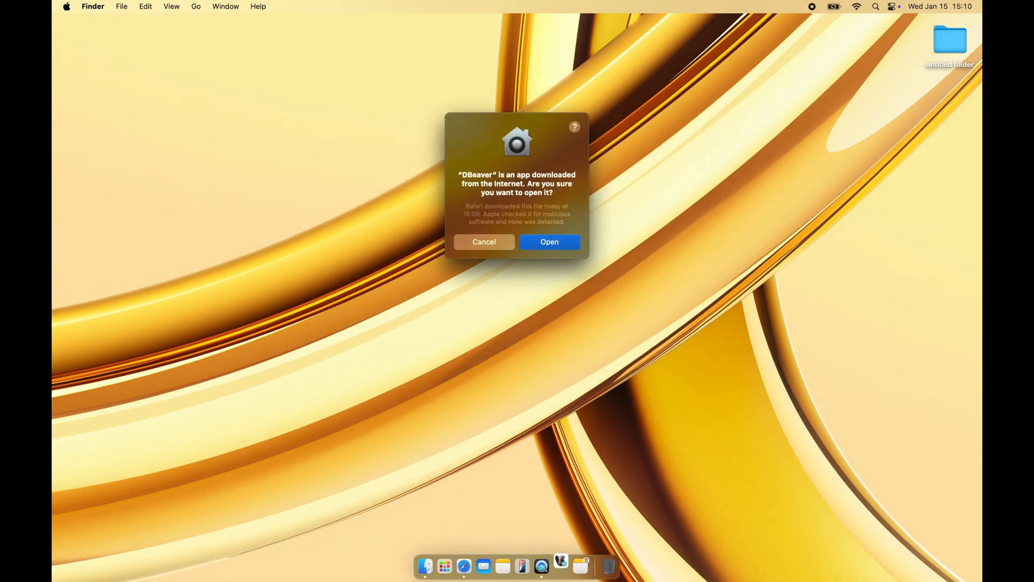
mouse_move(516, 204)
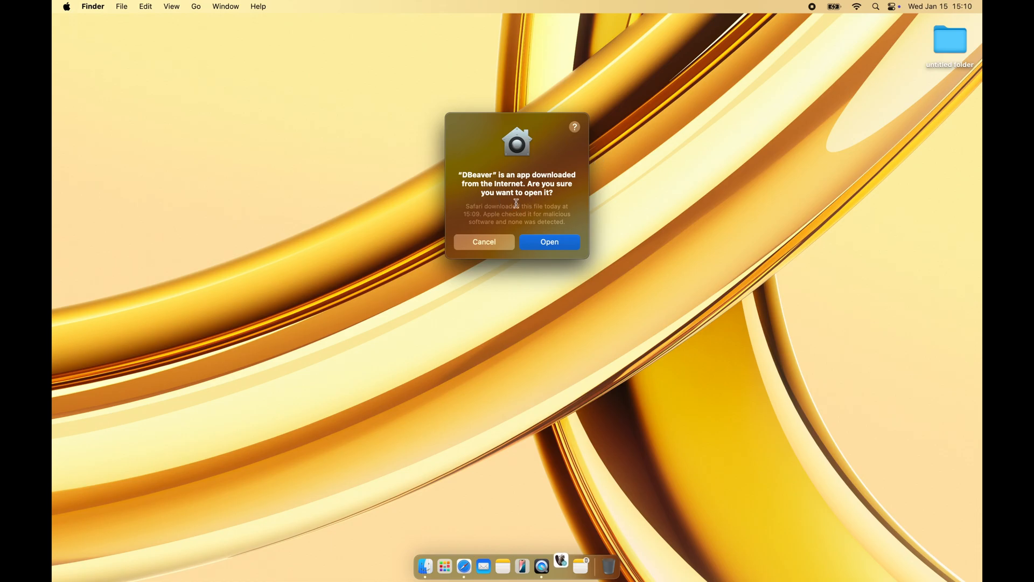
mouse_move(572, 256)
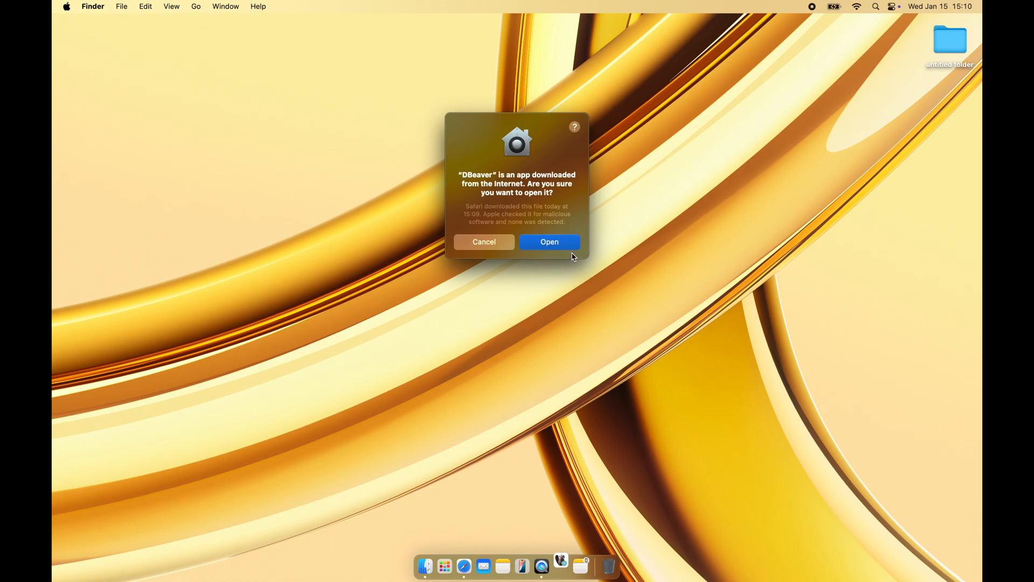
left_click(549, 242)
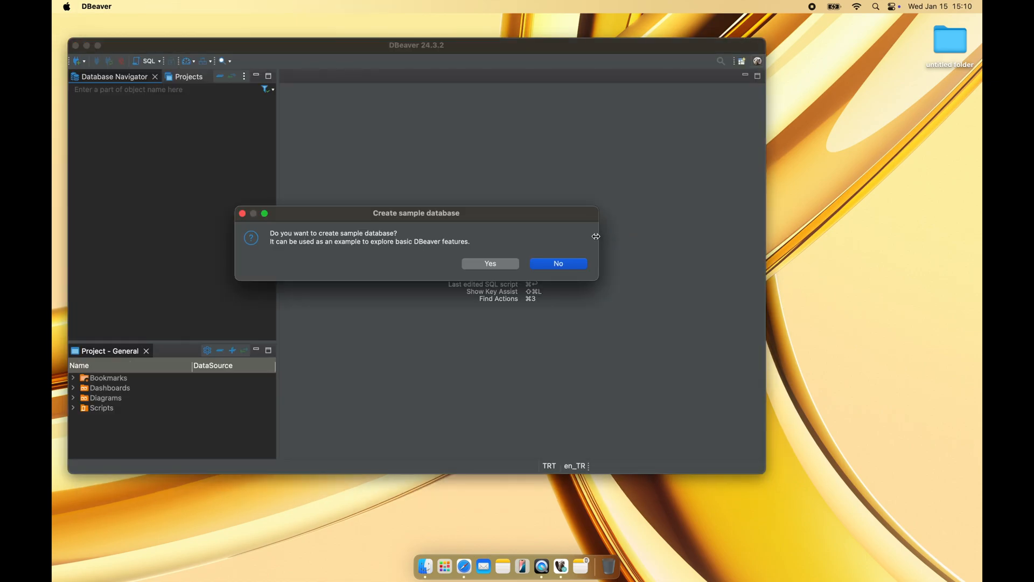
mouse_move(425, 236)
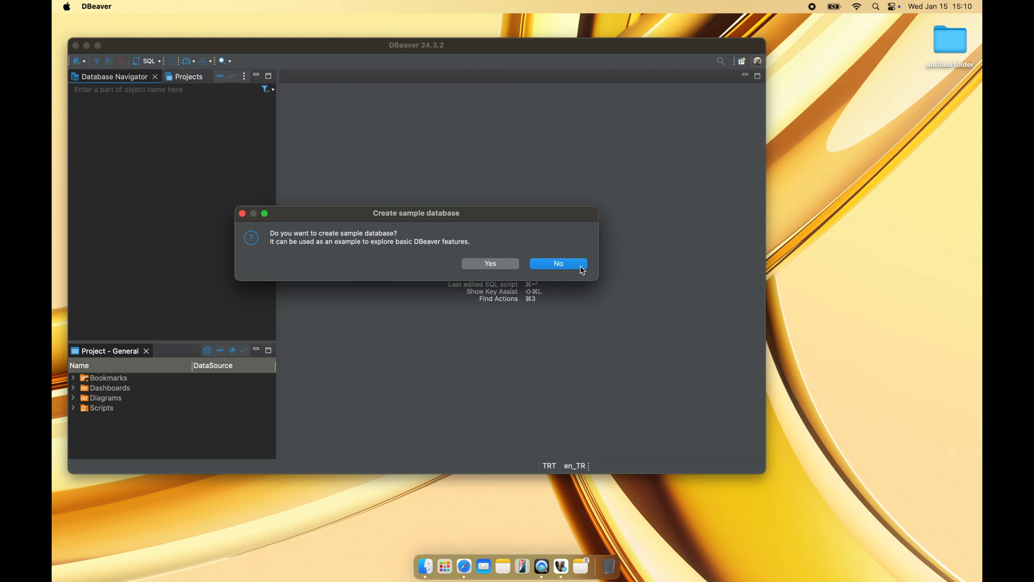
Decline the sample database offer so the new connection wizard appears.
left_click(558, 263)
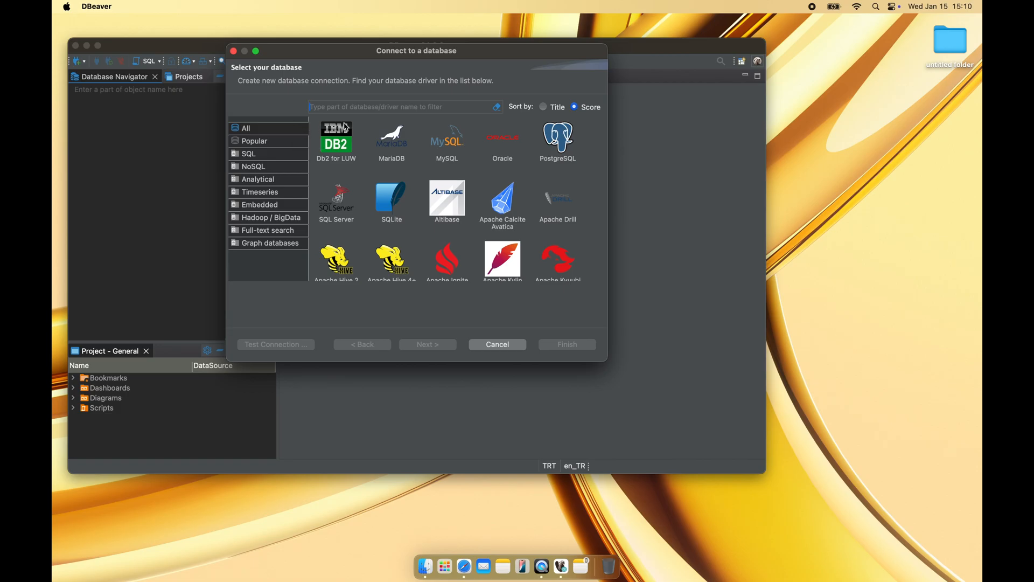
mouse_move(310, 218)
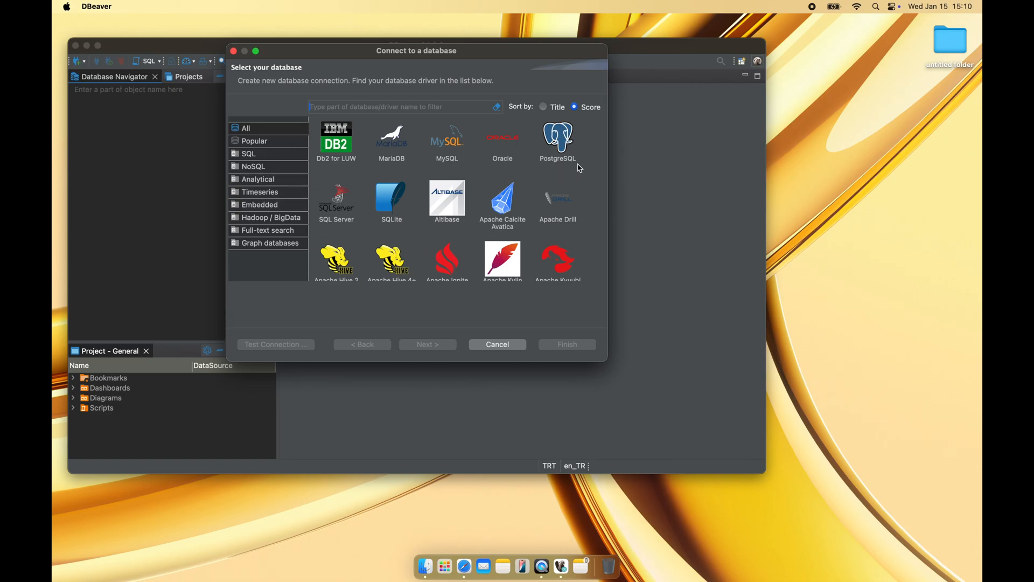
mouse_move(534, 234)
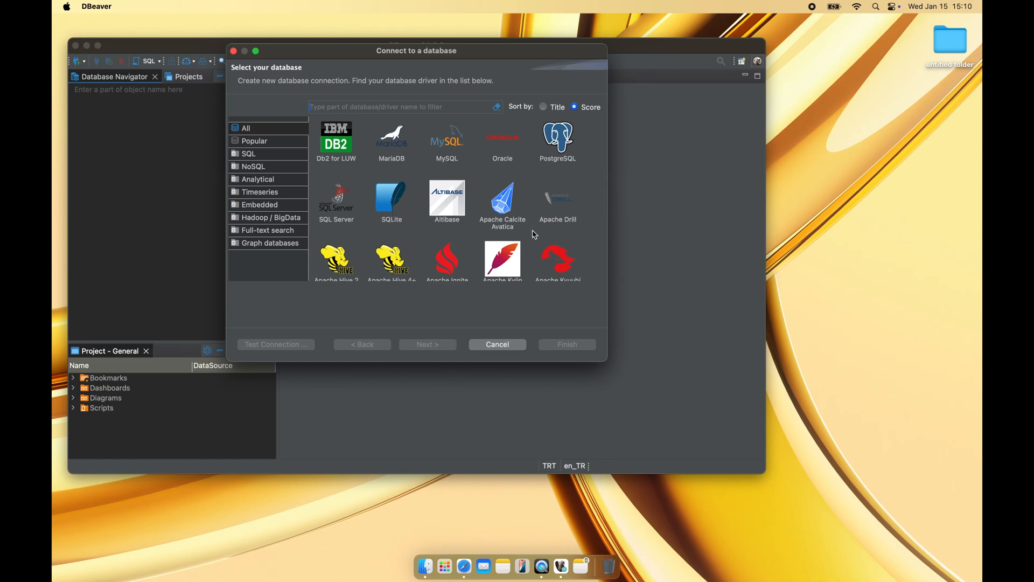
mouse_move(358, 232)
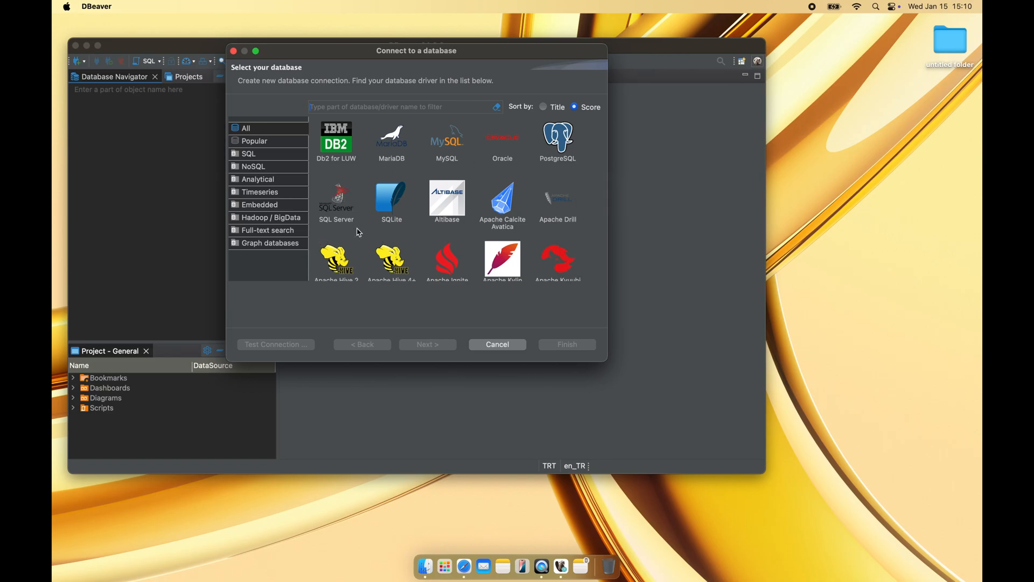
Choose the SQL Server driver and continue to its connection settings.
left_click(336, 203)
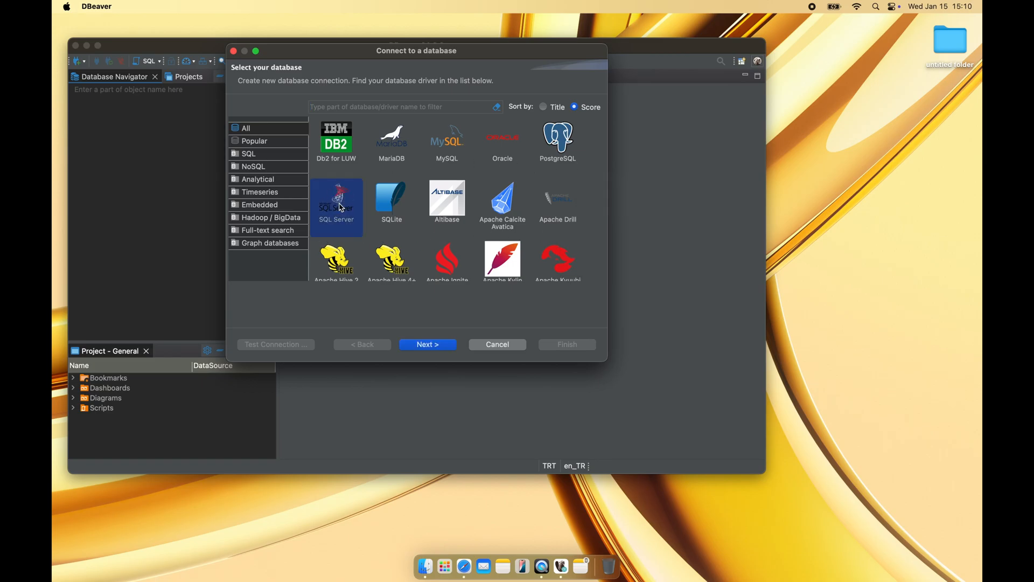
left_click(427, 344)
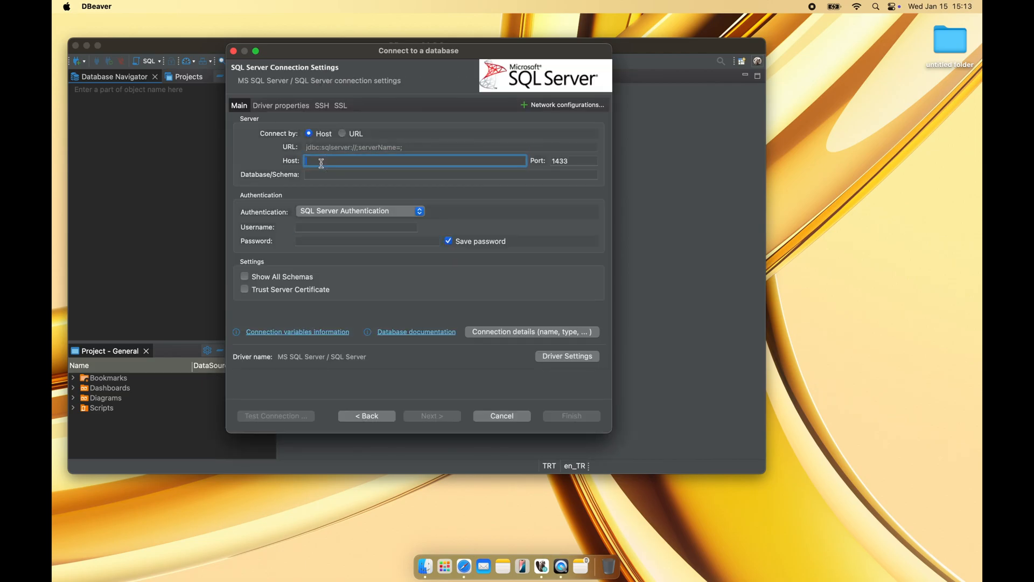
Enter the SQL Server host, database, username and password, and enable Trust Server Certificate.
type("ms")
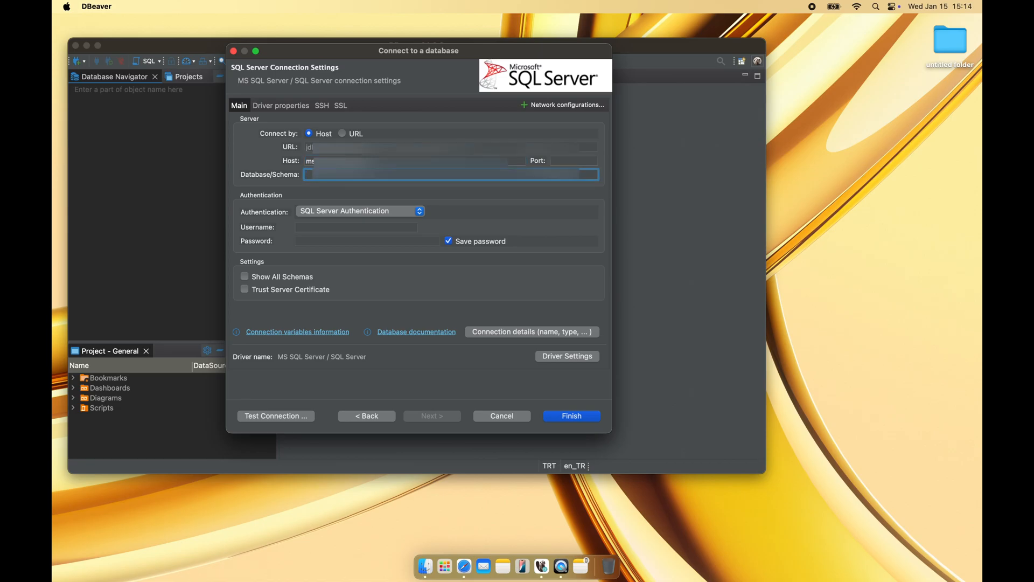
type("ith")
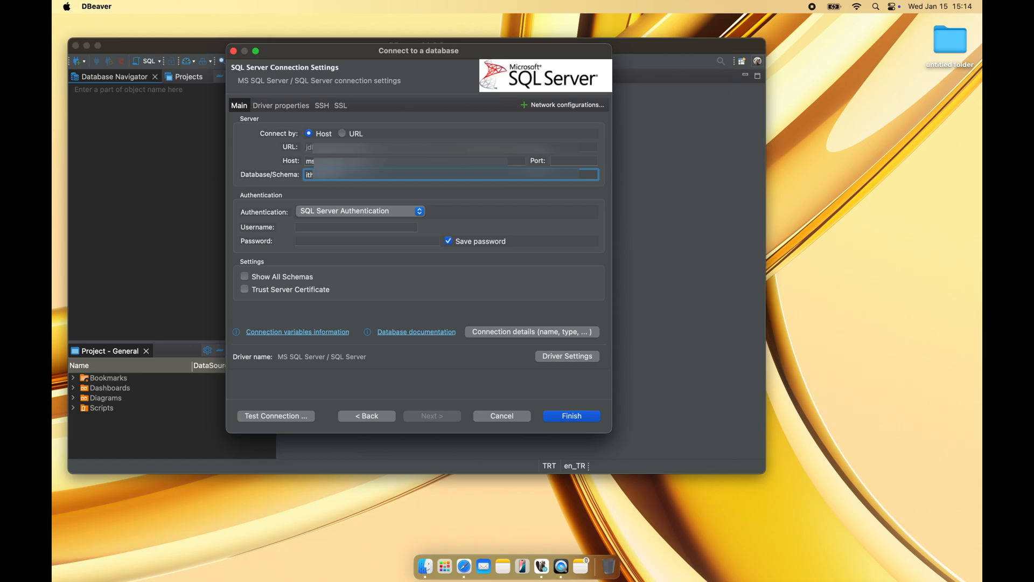
left_click(357, 227)
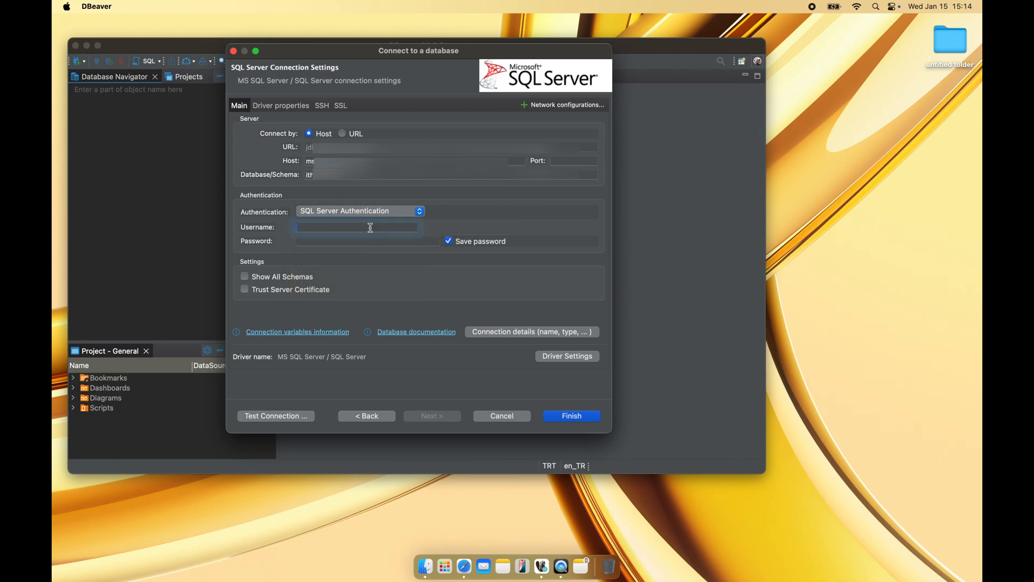
type("it")
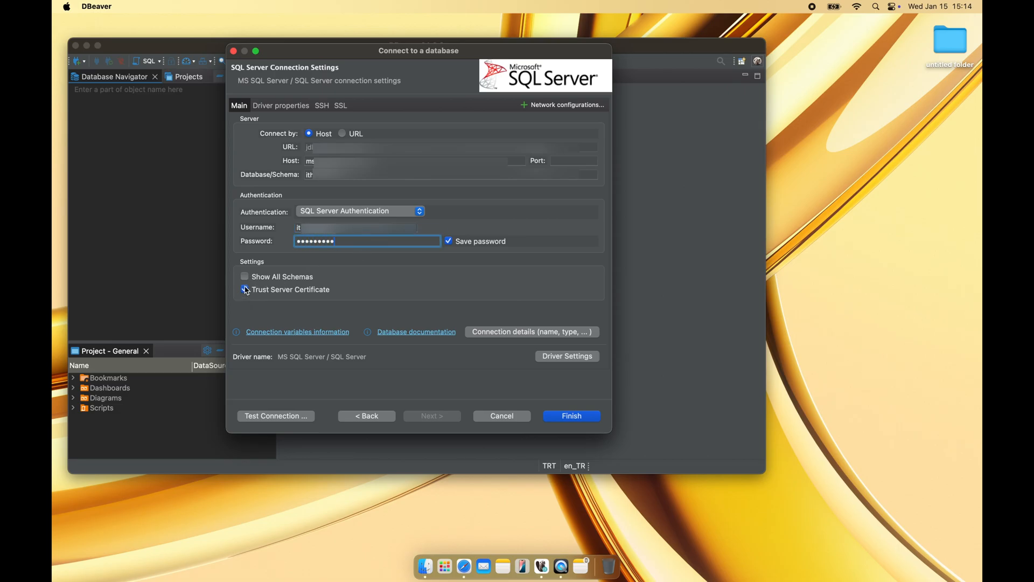
left_click(245, 289)
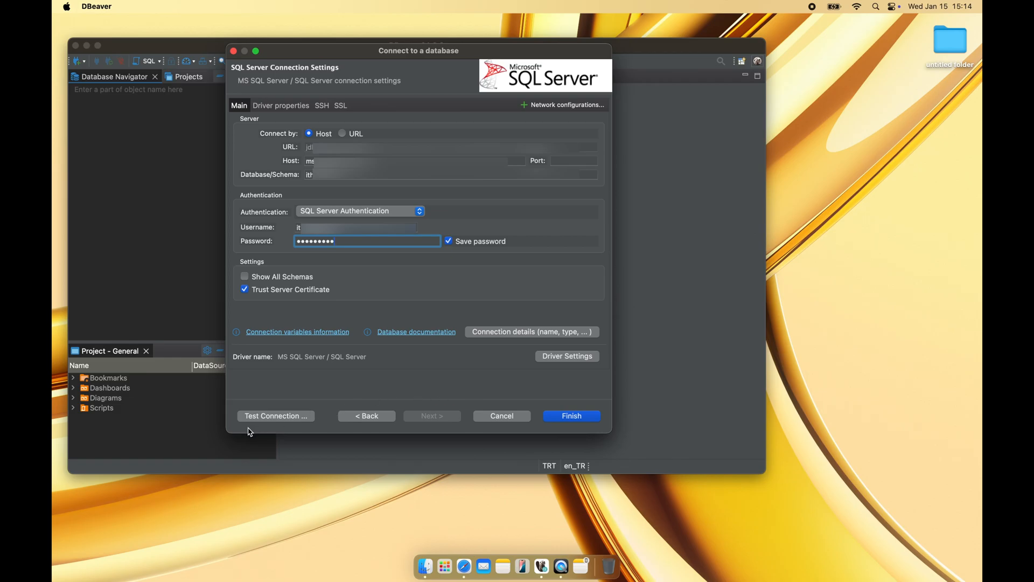
Test the connection, allow local network access, and dismiss the Connected result.
left_click(275, 416)
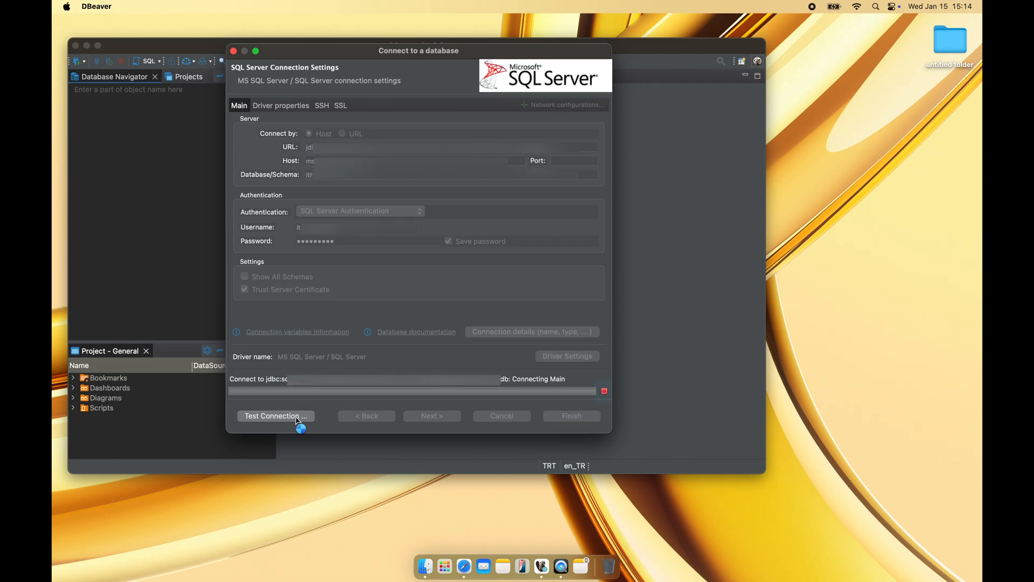
left_click(275, 416)
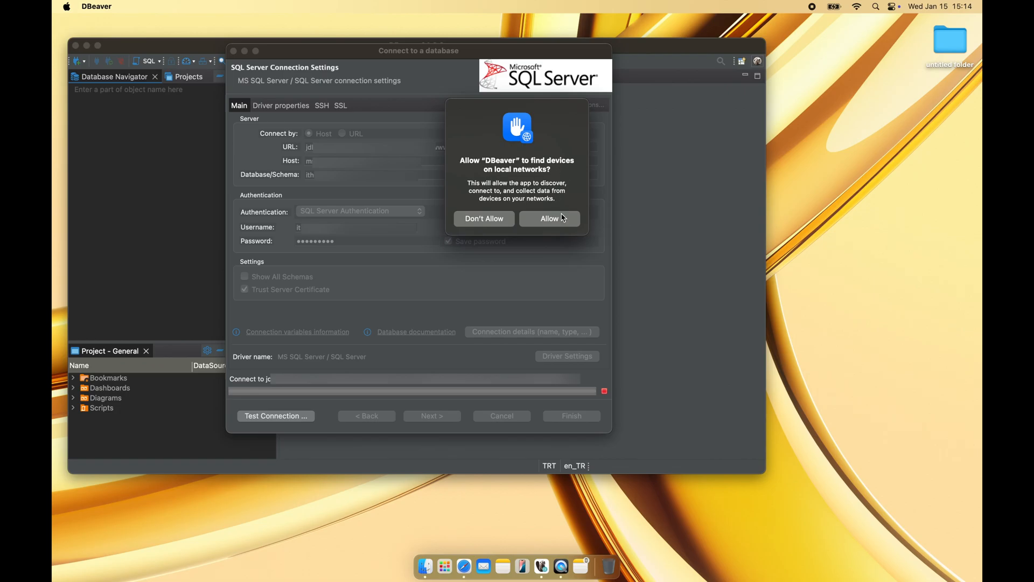
left_click(550, 218)
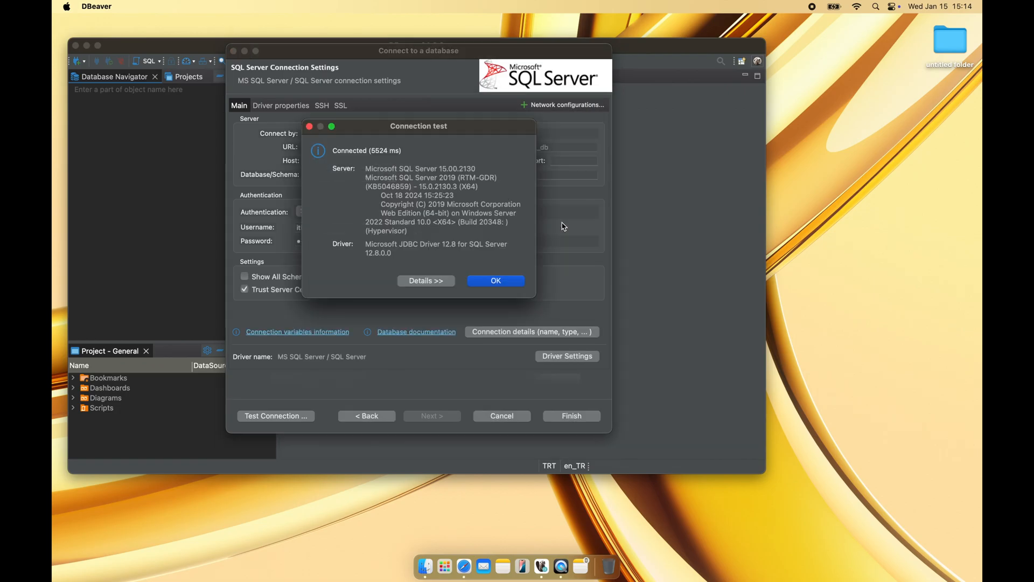
mouse_move(448, 175)
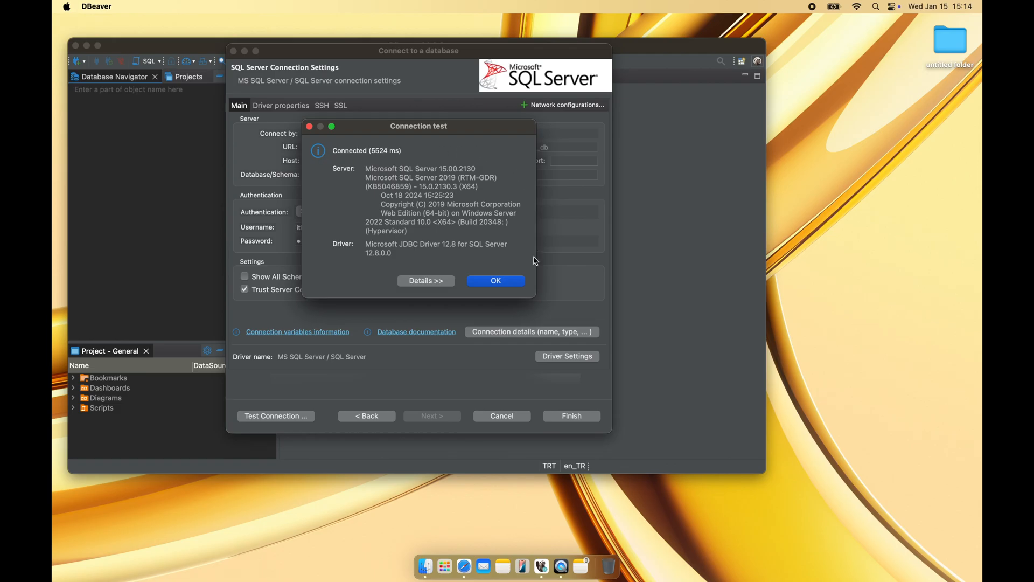
left_click(496, 281)
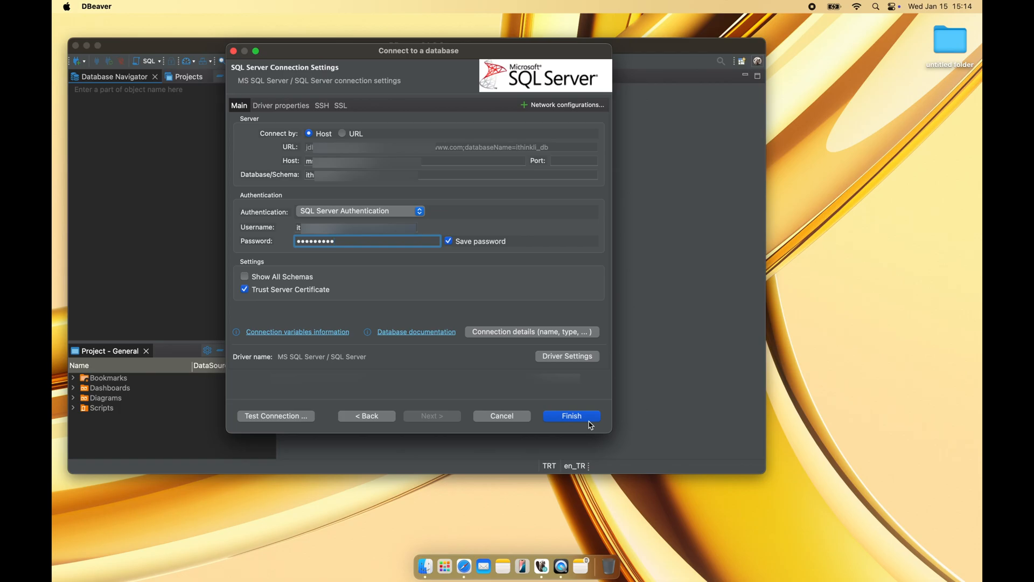
Finish creating the connection and confirm 'Do not share data' for statistics collection.
left_click(571, 416)
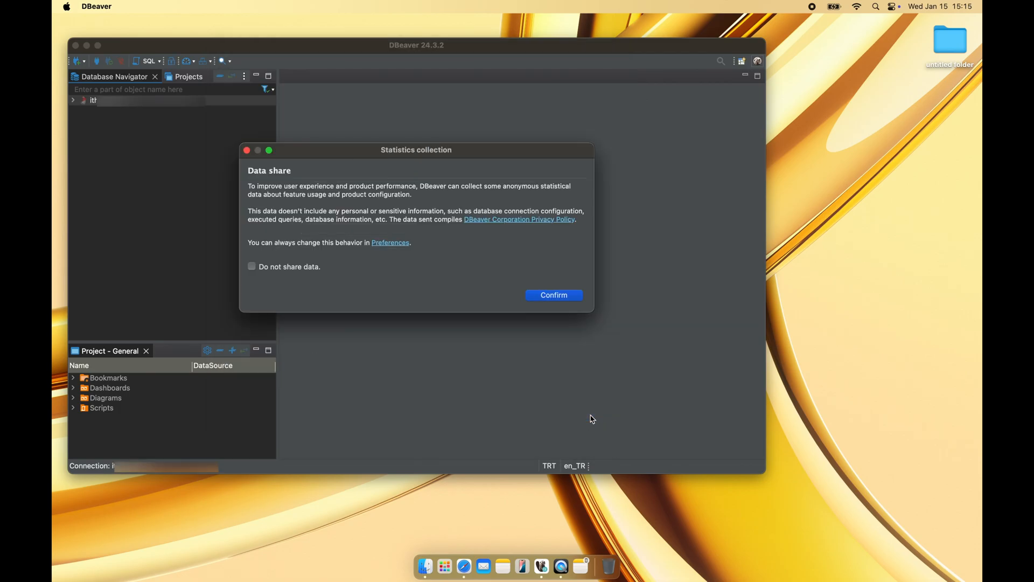
left_click(252, 266)
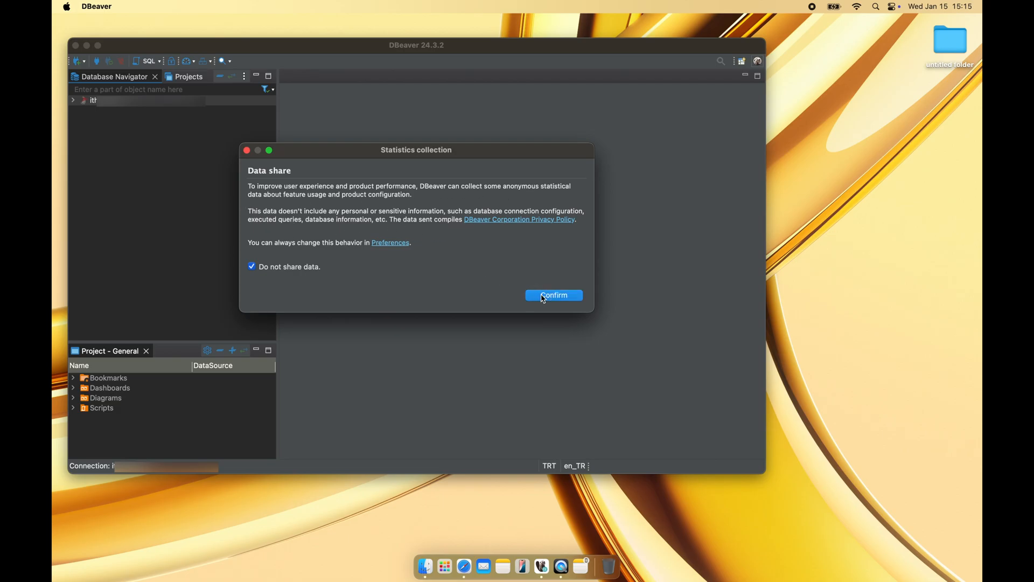
left_click(553, 295)
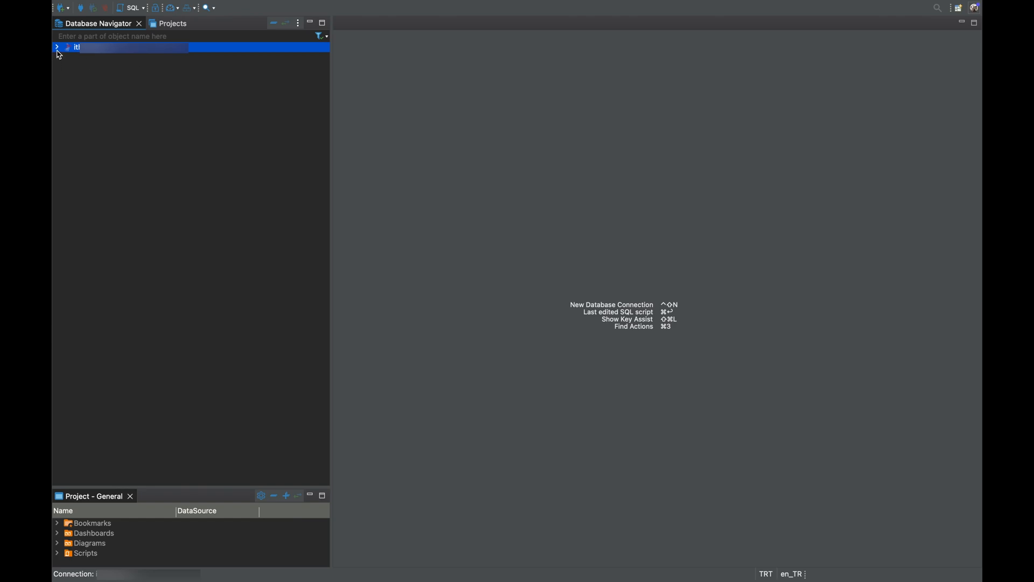
Expand the new connection in Database Navigator and scroll through the server's databases.
left_click(57, 46)
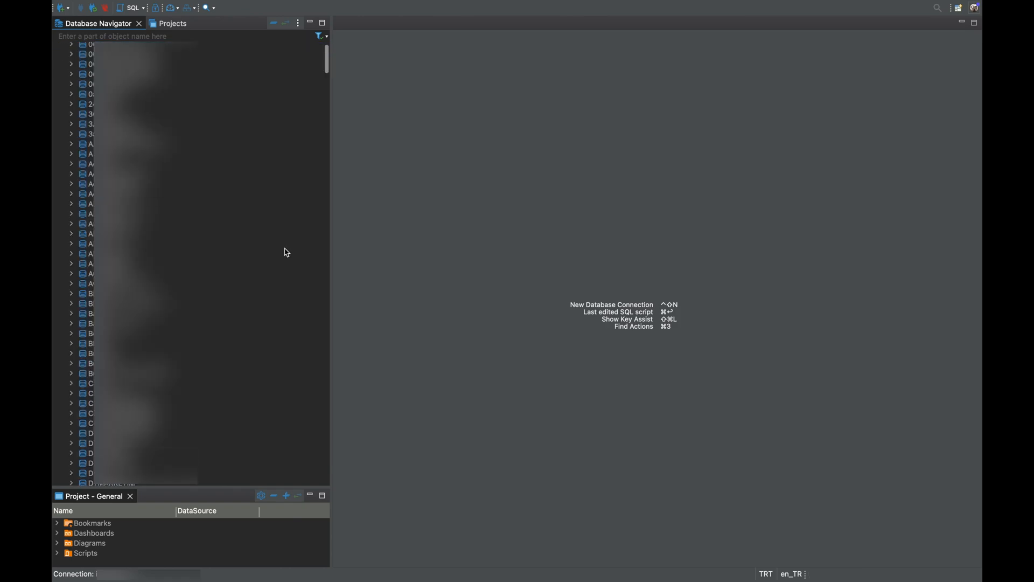
scroll("down", 3)
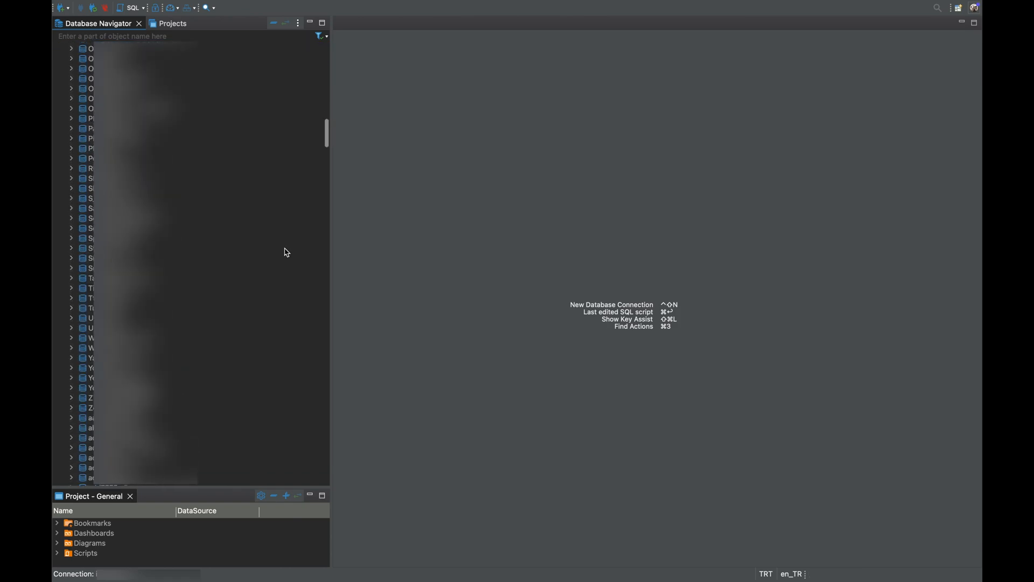
scroll("down", 3)
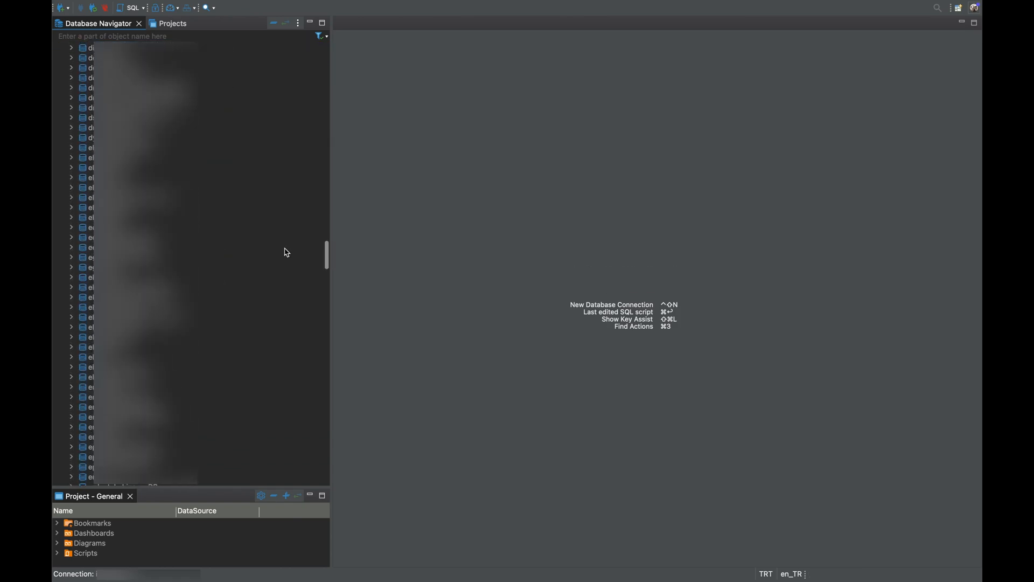
scroll("down", 3)
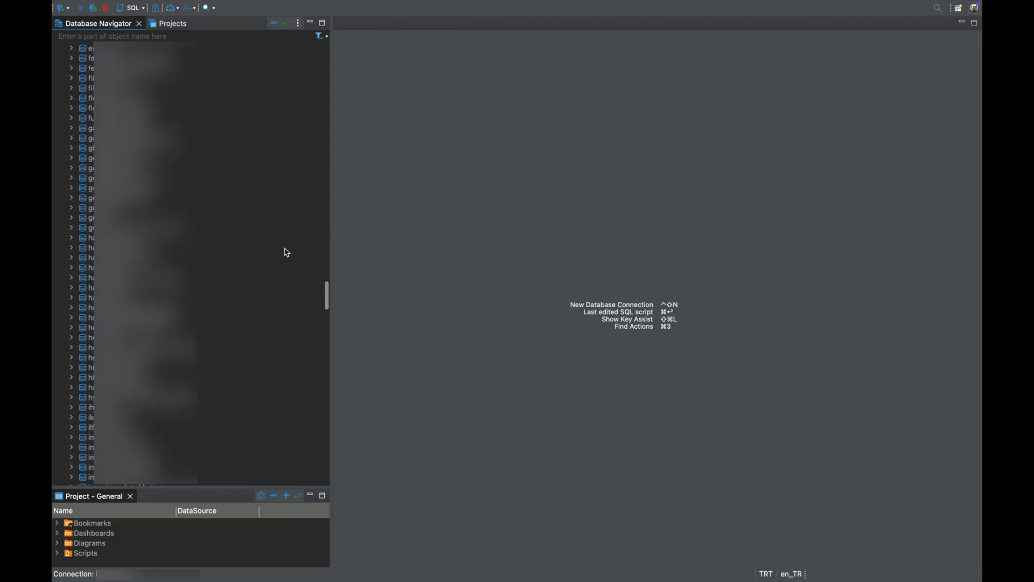
scroll("down", 3)
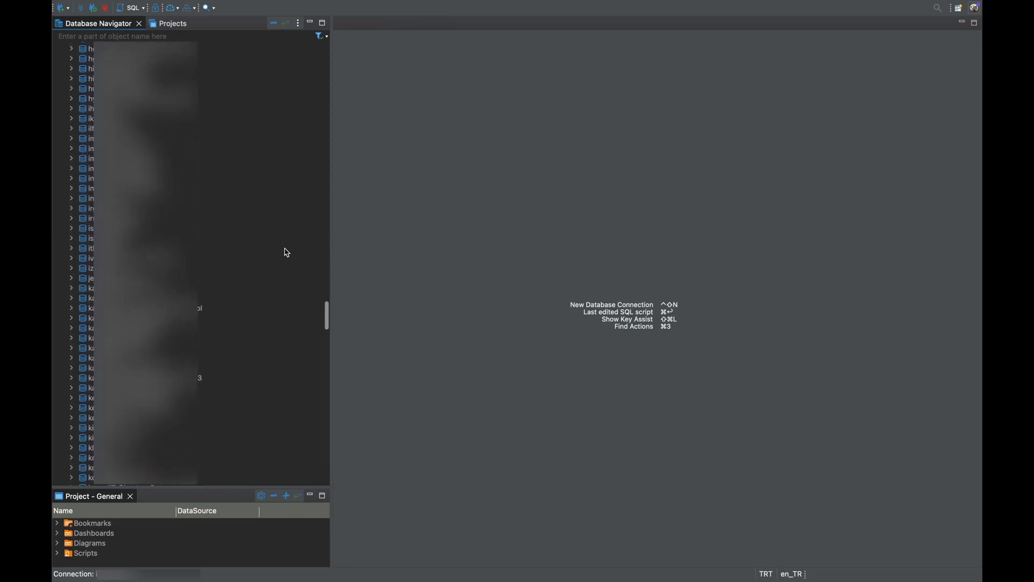
scroll("down", 3)
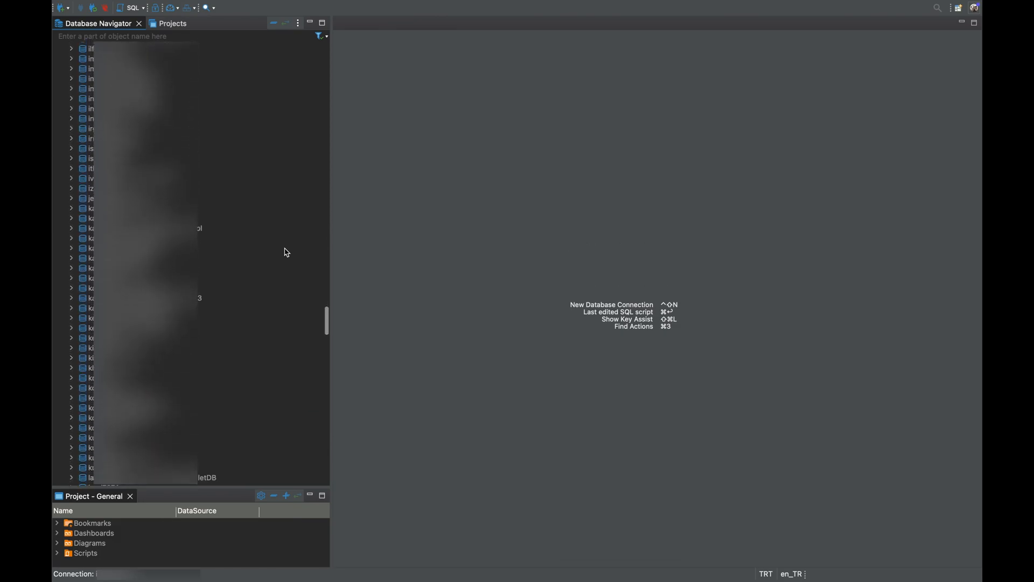
scroll("up", 3)
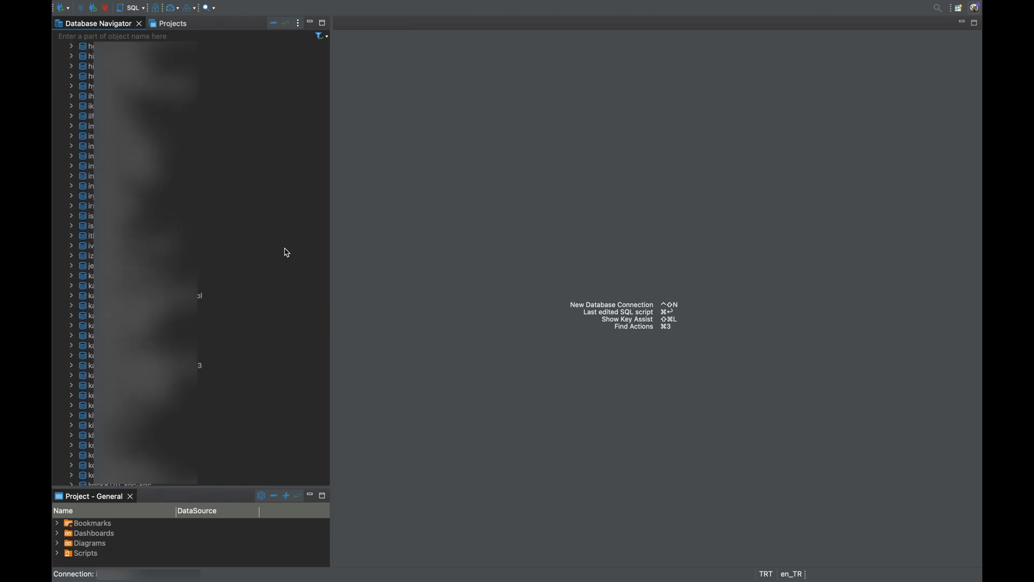
mouse_move(75, 239)
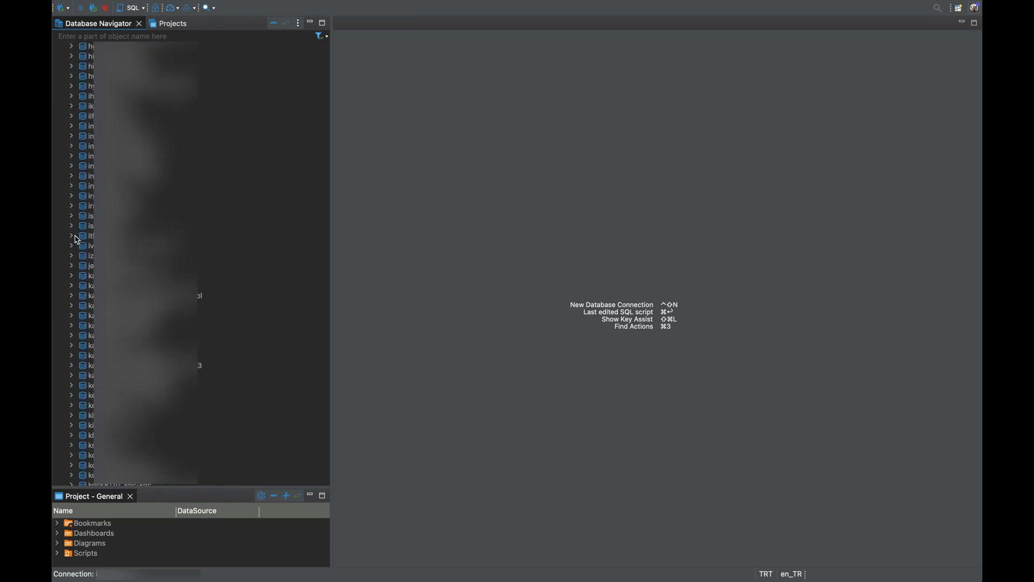
Expand ithinkli_db › Schemas › ithinkli_user › Tables to reveal Categories, Videos and __EFMigrationsHistory.
left_click(71, 236)
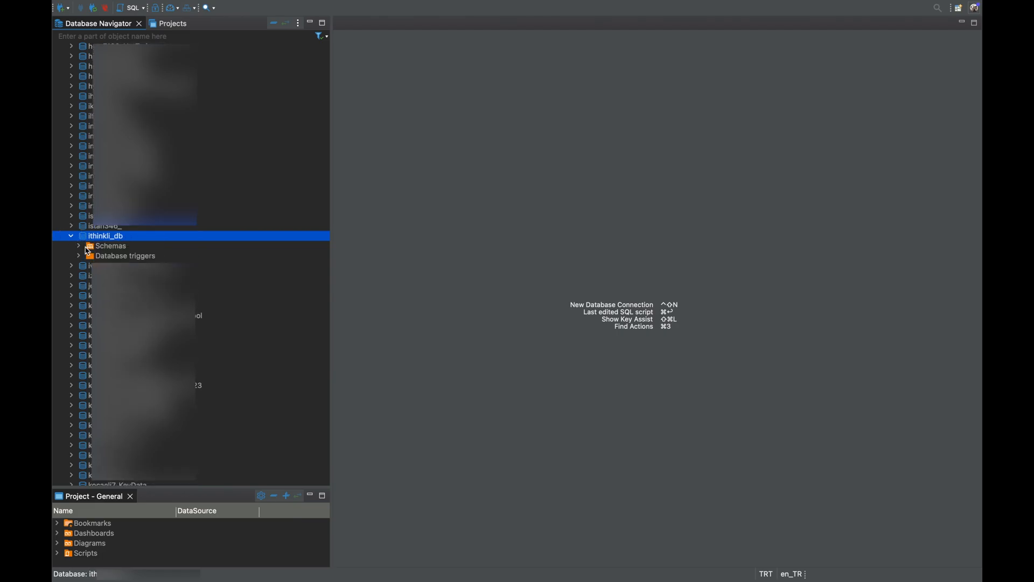
left_click(78, 246)
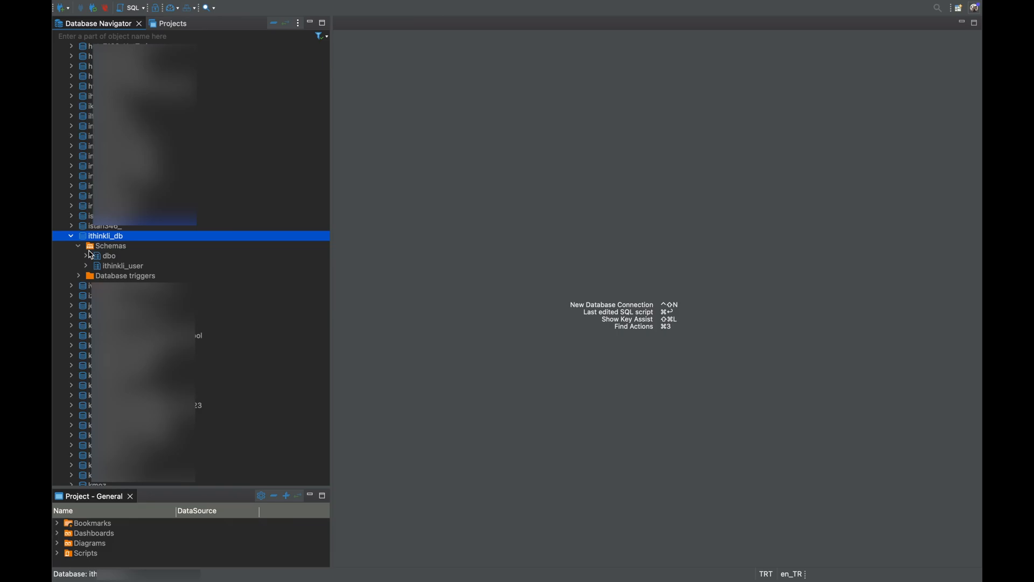
left_click(86, 266)
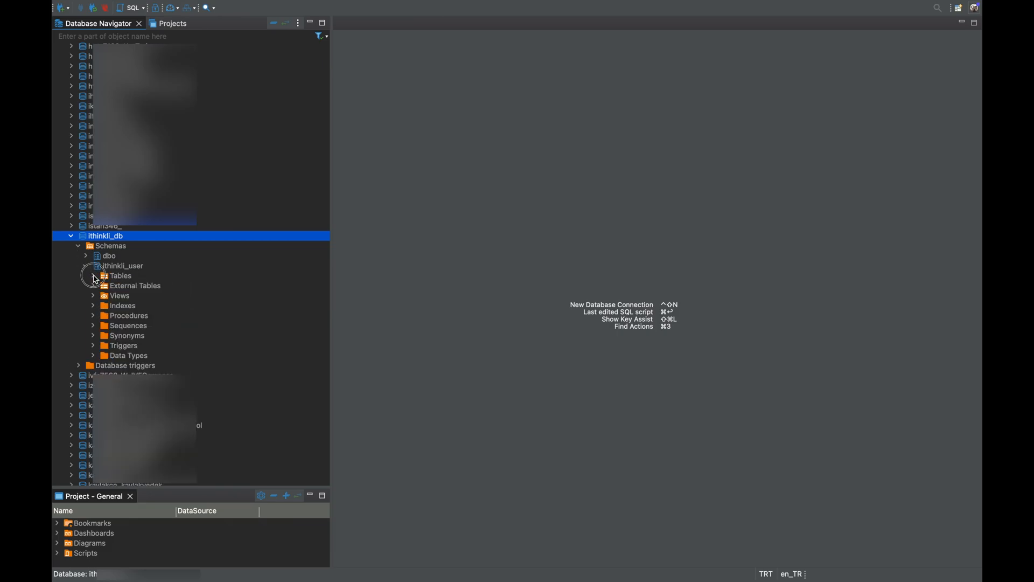
left_click(94, 274)
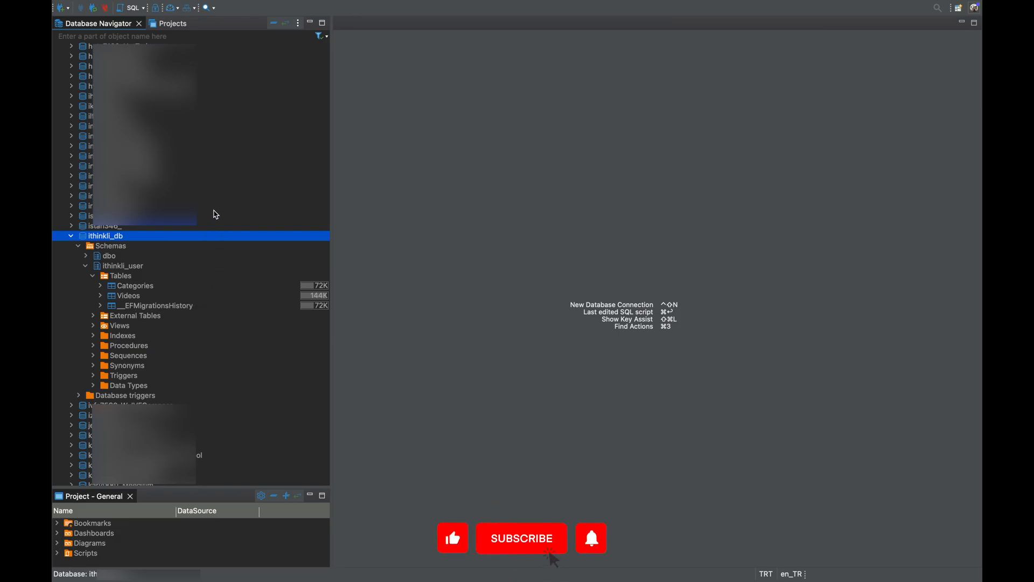
left_click(521, 538)
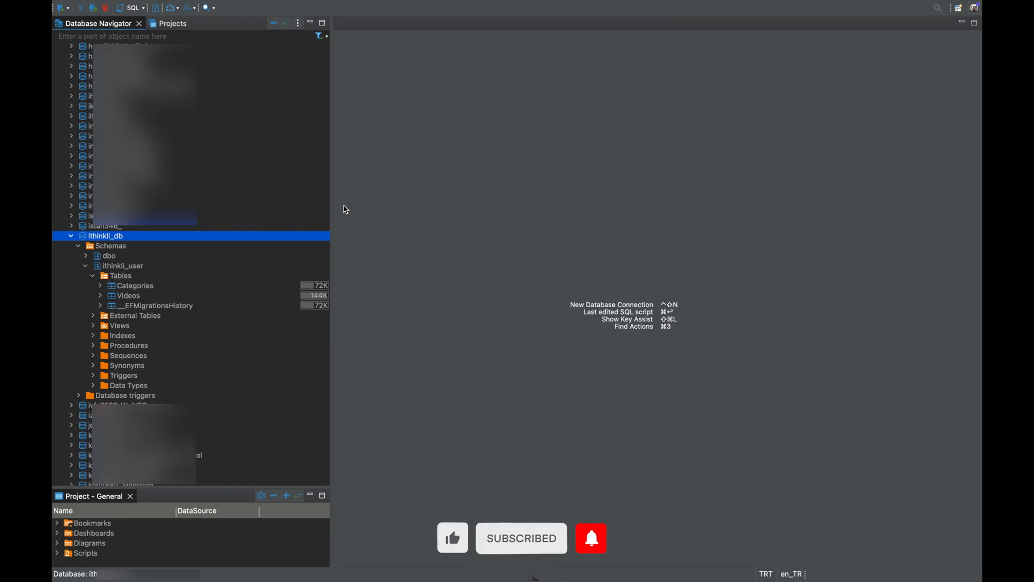
mouse_move(423, 230)
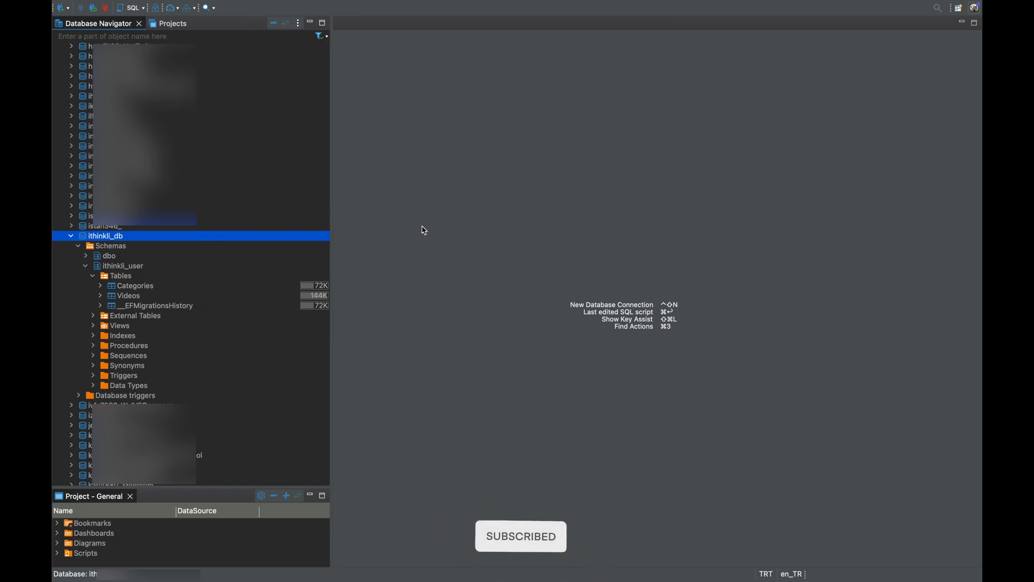